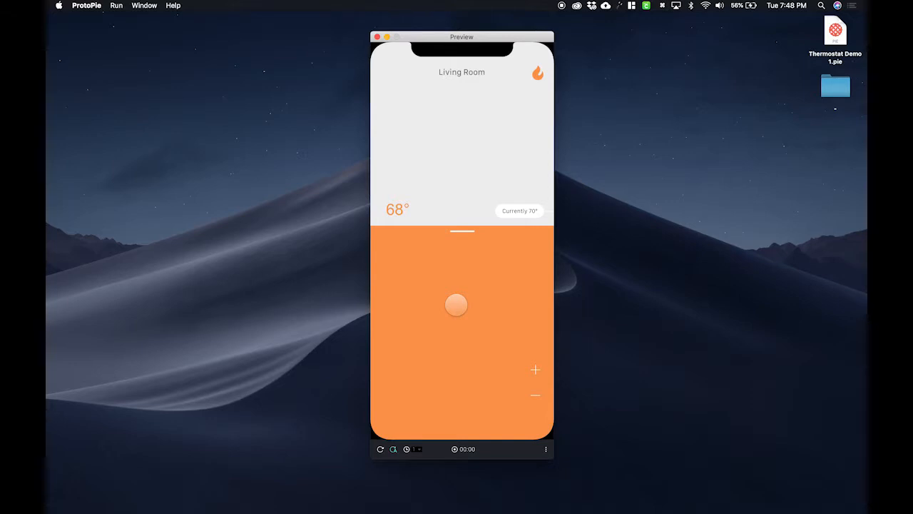
Step: Drag the slider knob to raise the setpoint, return to 67, and test the lower corner
{"action": "left_click_drag", "start_coordinate": [456, 306], "coordinate": [430, 273]}
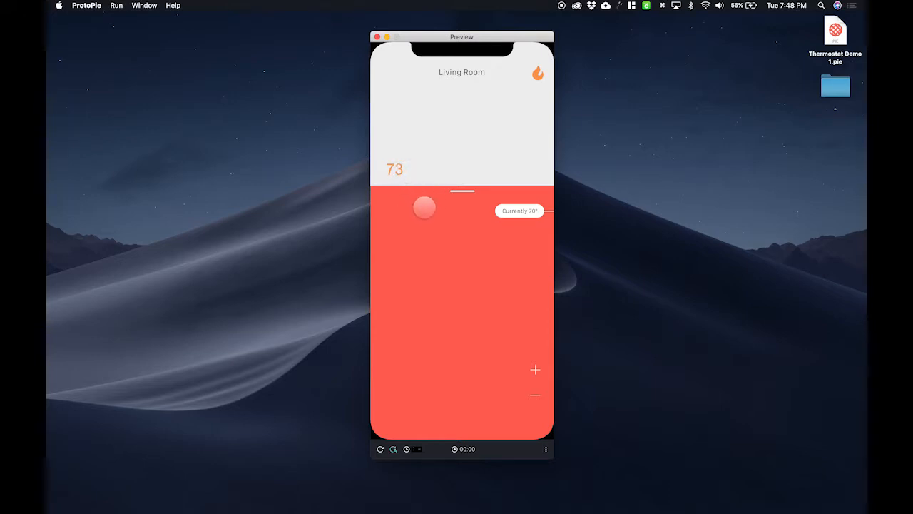
{"action": "left_click_drag", "start_coordinate": [425, 208], "coordinate": [467, 220]}
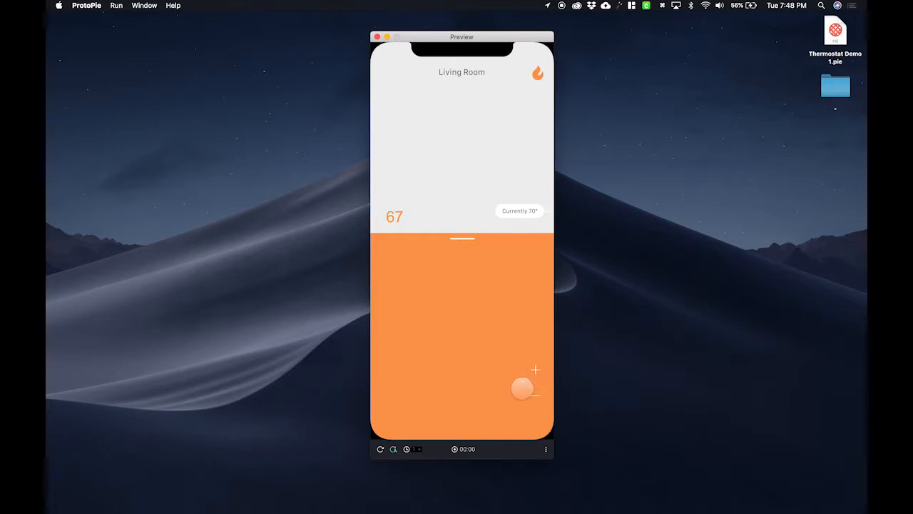
{"action": "left_click_drag", "start_coordinate": [522, 388], "coordinate": [519, 372]}
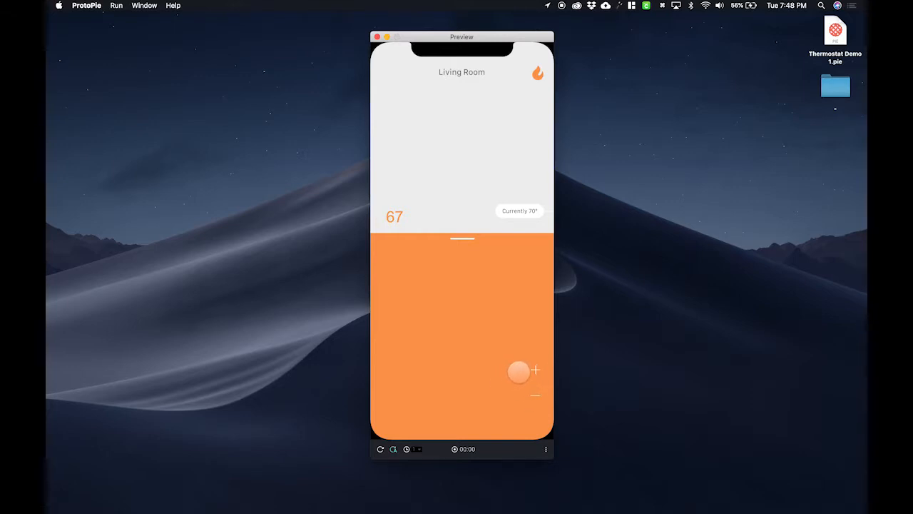
{"action": "left_click_drag", "start_coordinate": [519, 372], "coordinate": [534, 395]}
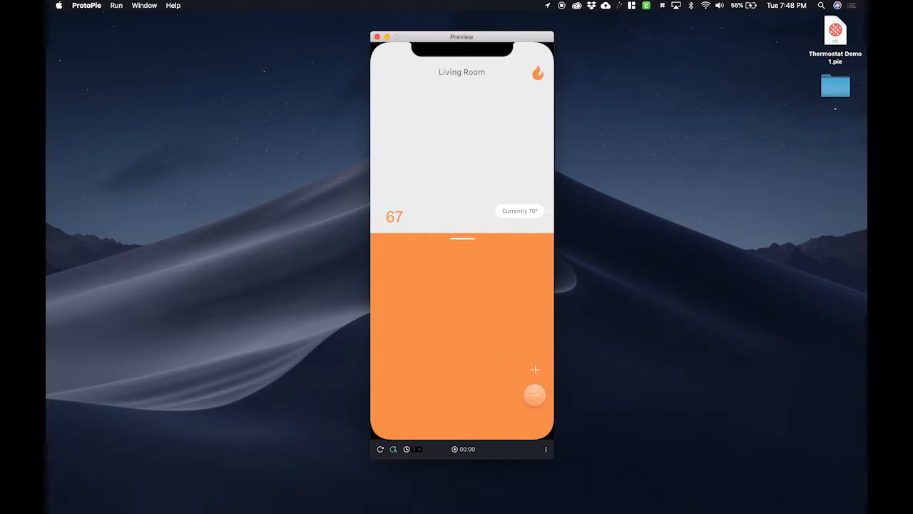
{"action": "left_click_drag", "start_coordinate": [535, 395], "coordinate": [537, 133]}
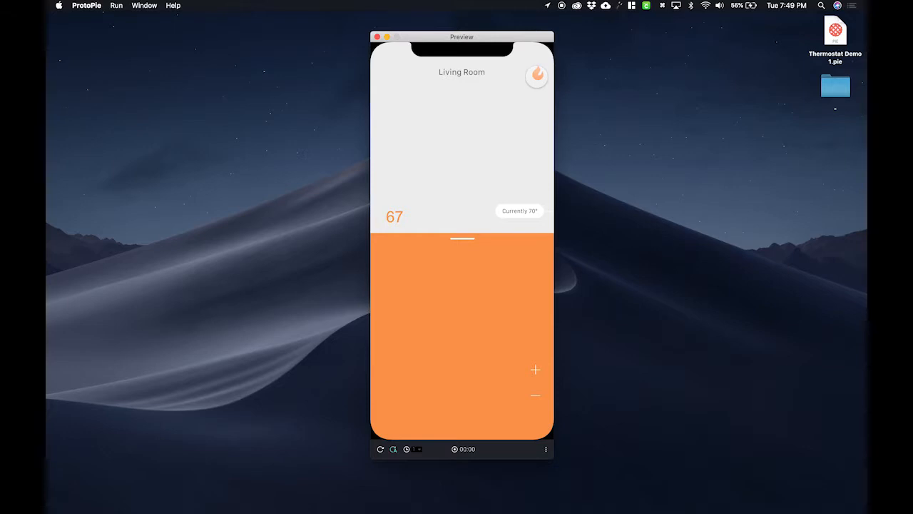
Step: Tap the flame icon and drag the knob onto the slider edge to retest the handle
{"action": "left_click", "coordinate": [537, 75]}
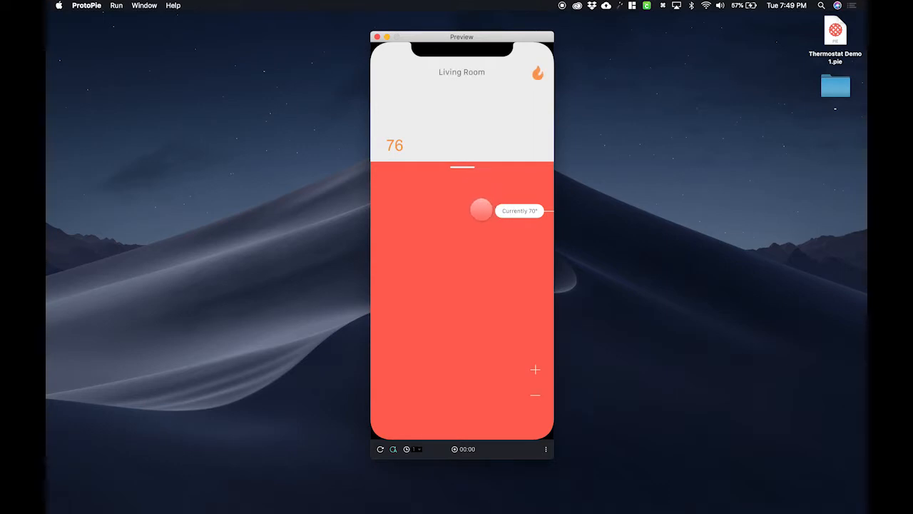
{"action": "left_click_drag", "start_coordinate": [483, 212], "coordinate": [482, 166]}
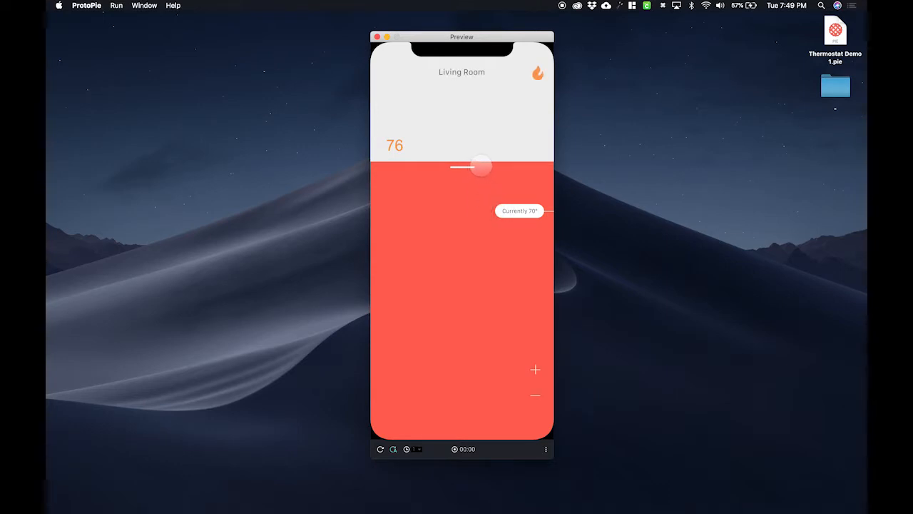
{"action": "left_click_drag", "start_coordinate": [482, 165], "coordinate": [520, 197]}
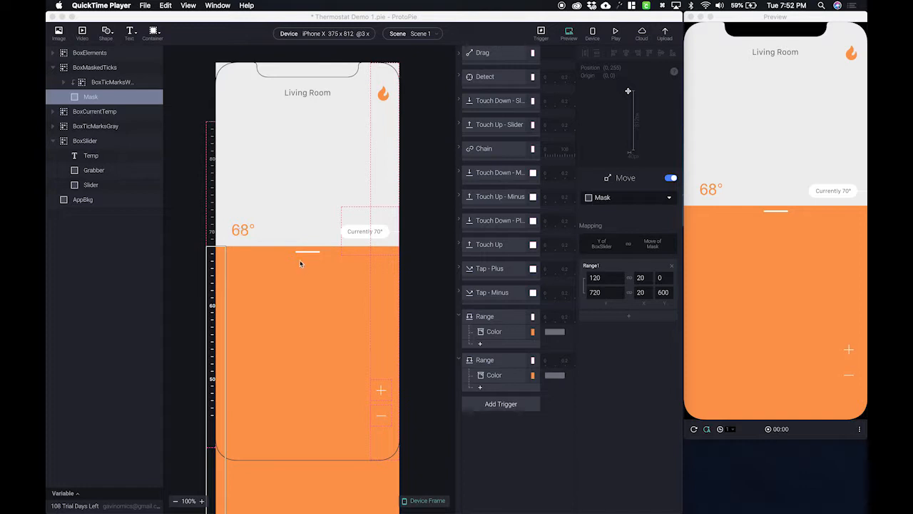
{"action": "mouse_move", "coordinate": [314, 215]}
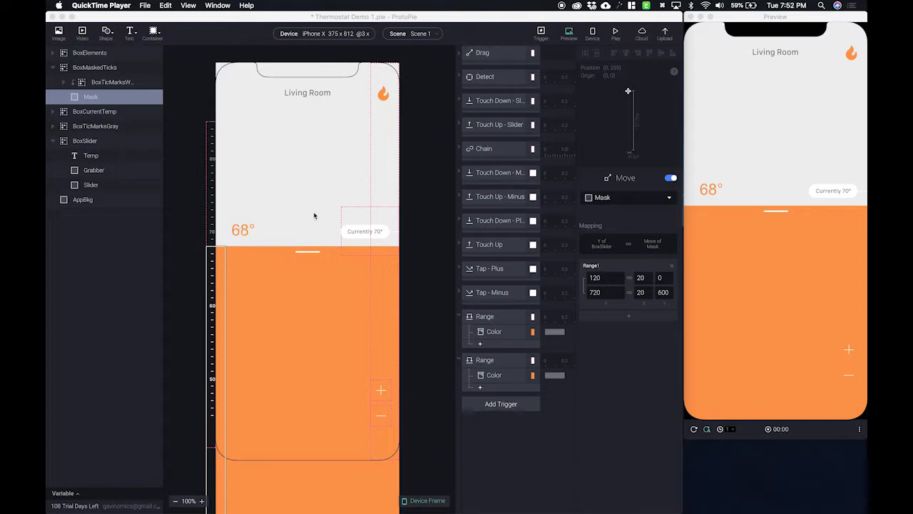
{"action": "mouse_move", "coordinate": [488, 334]}
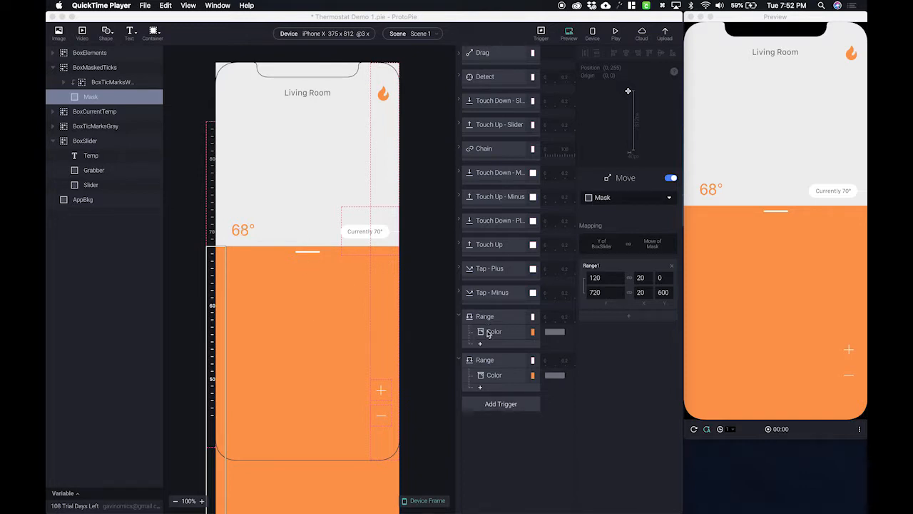
{"action": "mouse_move", "coordinate": [505, 319]}
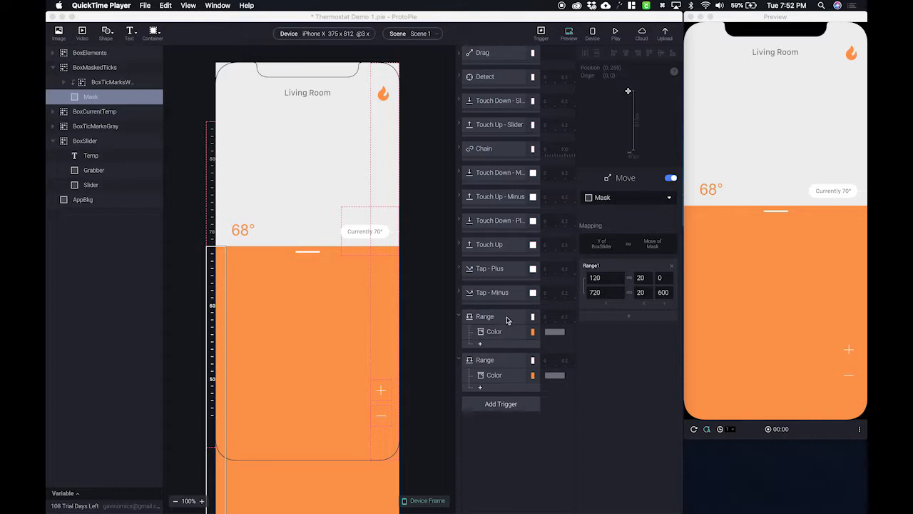
{"action": "mouse_move", "coordinate": [507, 319]}
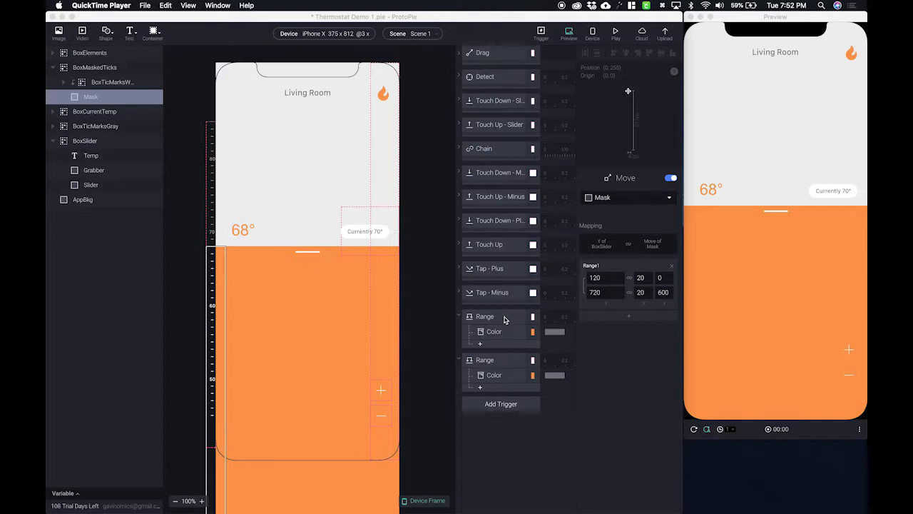
{"action": "mouse_move", "coordinate": [344, 277]}
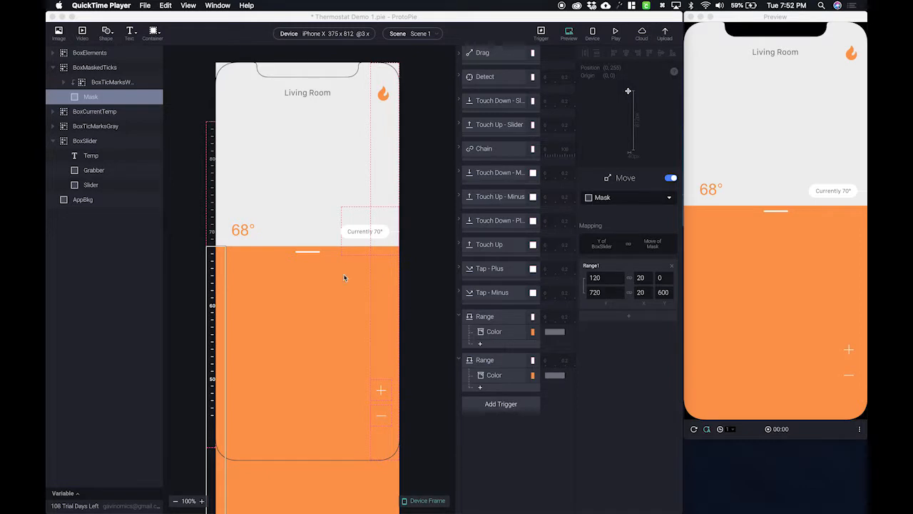
Step: Add a Color response under the first Range trigger turning the Temp text red FF6659
{"action": "left_click", "coordinate": [86, 141]}
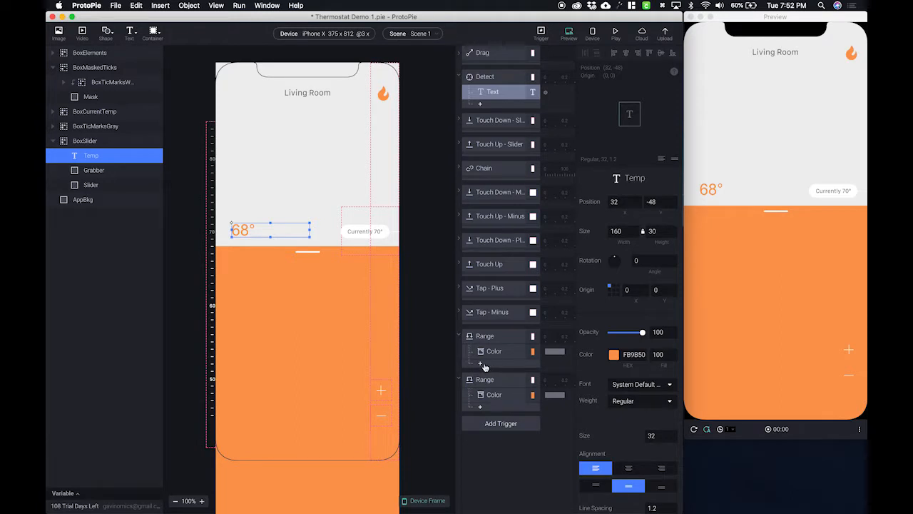
{"action": "left_click", "coordinate": [501, 422]}
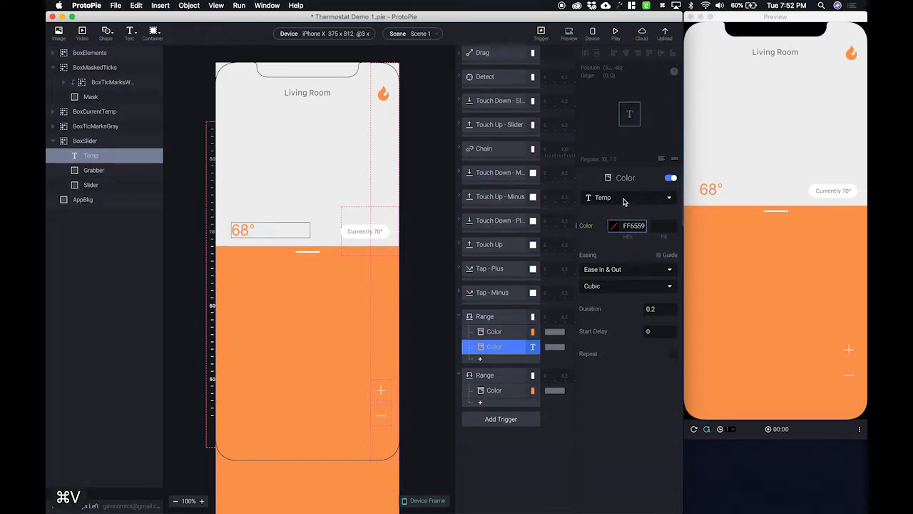
{"action": "left_click", "coordinate": [662, 225]}
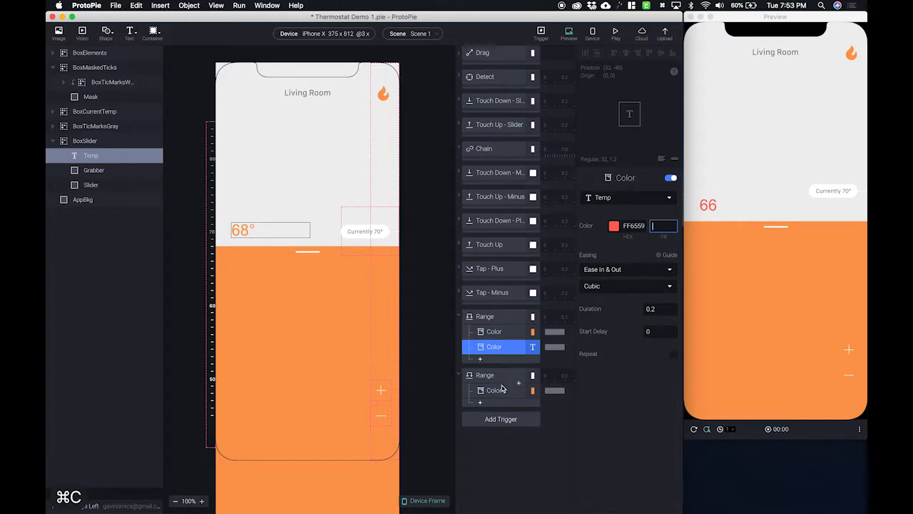
Step: Paste the Color response under the second Range, targeting Temp with orange FB9650
{"action": "left_click", "coordinate": [493, 390]}
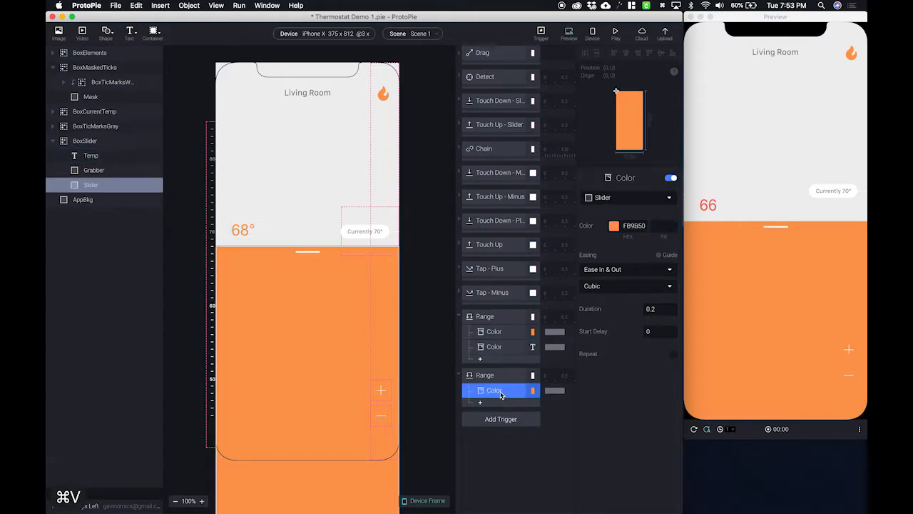
{"action": "key", "text": "cmd+c"}
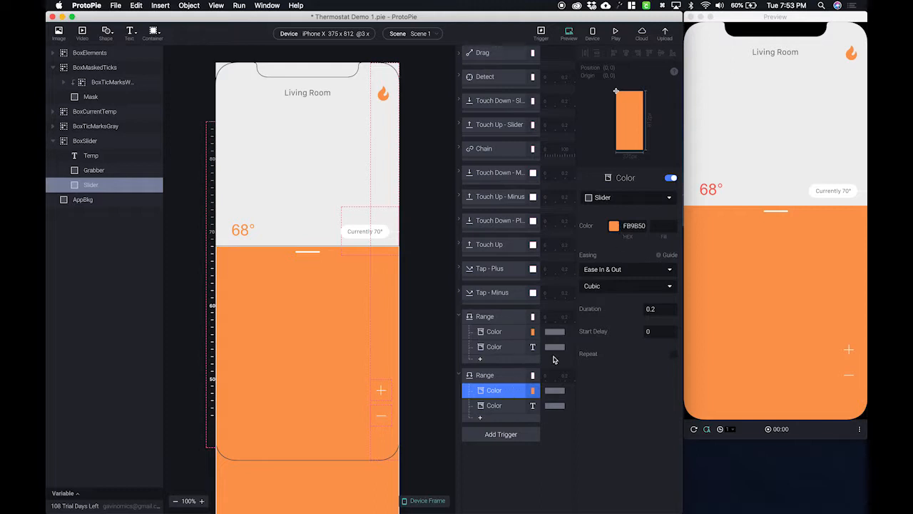
{"action": "left_click", "coordinate": [615, 226]}
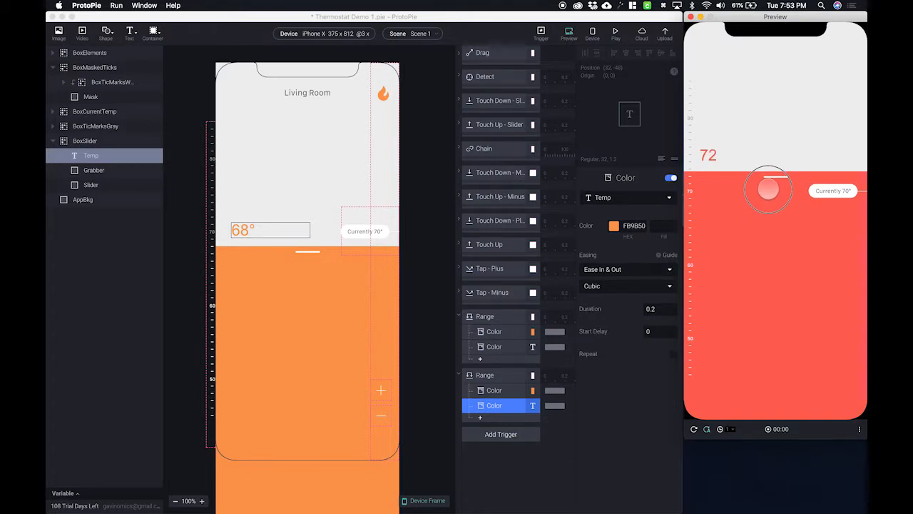
Step: Lower the temperature in Preview to confirm the text reads 67 in orange
{"action": "left_click_drag", "start_coordinate": [767, 189], "coordinate": [763, 229]}
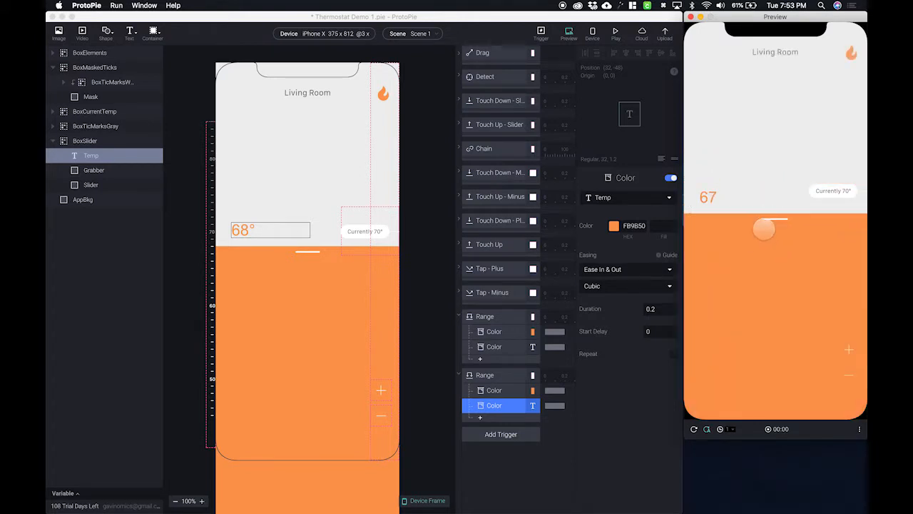
{"action": "left_click_drag", "start_coordinate": [764, 228], "coordinate": [736, 220]}
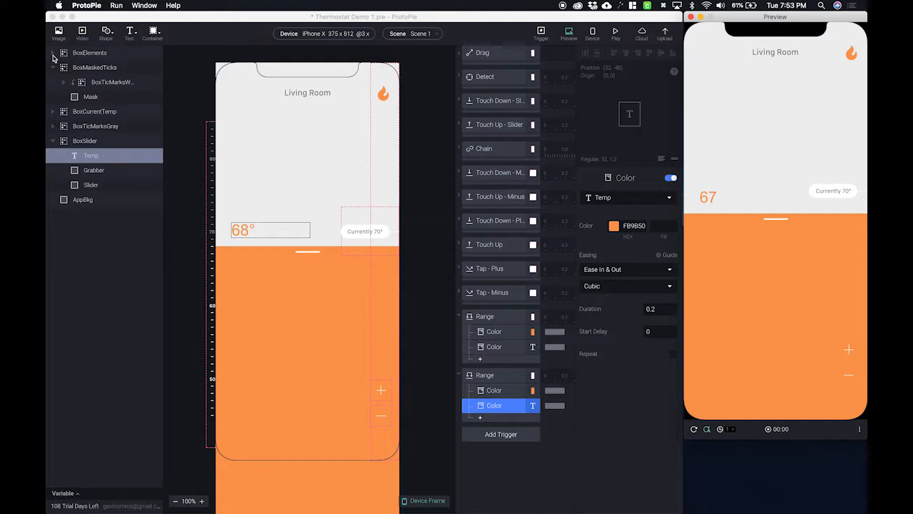
{"action": "mouse_move", "coordinate": [348, 358]}
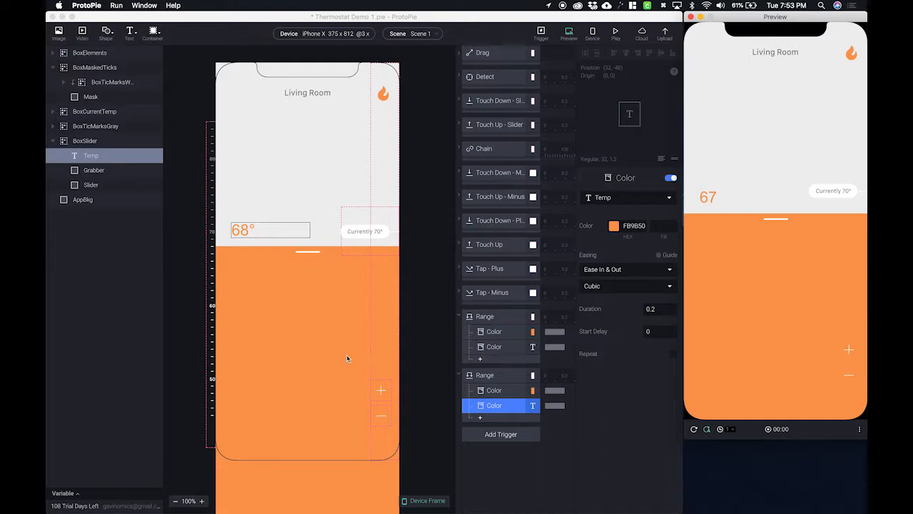
{"action": "mouse_move", "coordinate": [278, 365]}
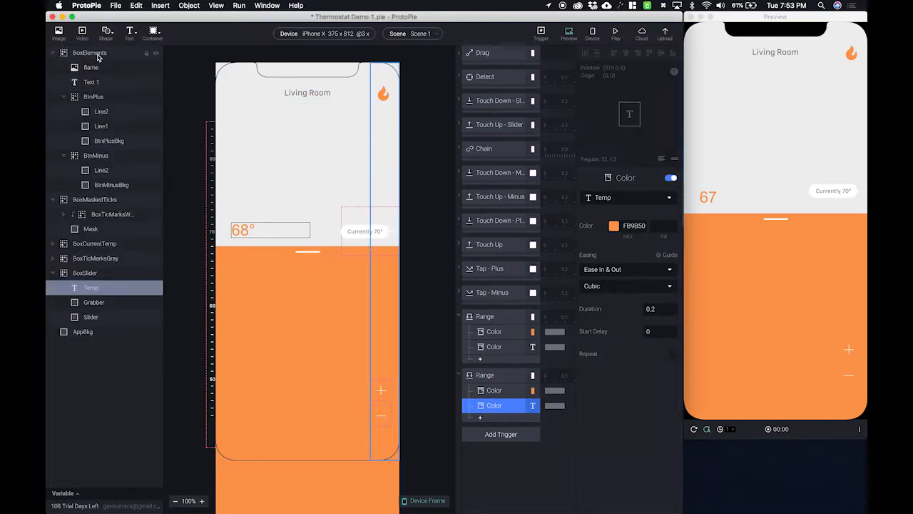
Step: Set BtnPlus Line2 to width 2, positioned 22,22 with origin 50,50
{"action": "left_click", "coordinate": [94, 97]}
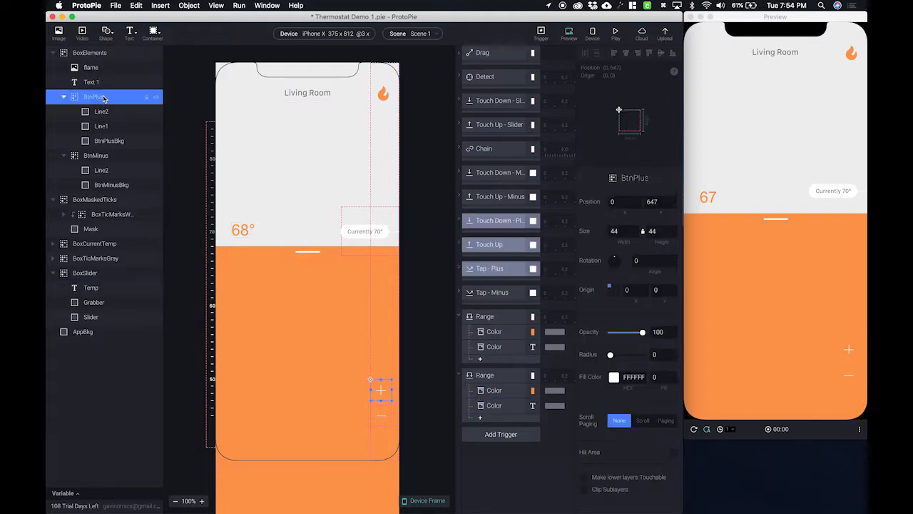
{"action": "left_click", "coordinate": [101, 111]}
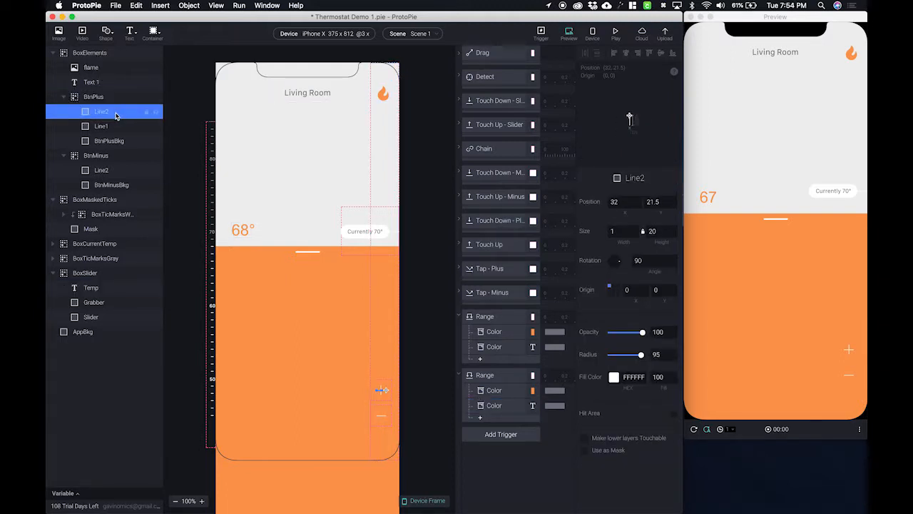
{"action": "left_click", "coordinate": [100, 125]}
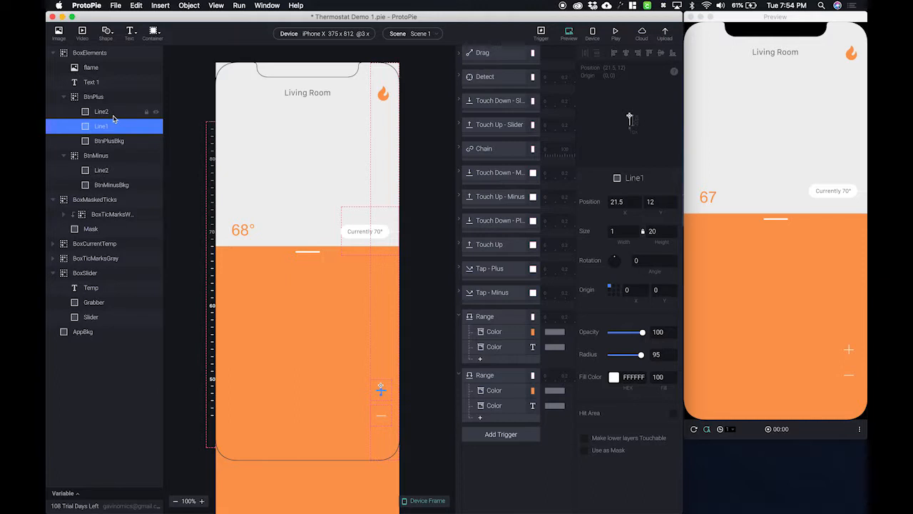
{"action": "mouse_move", "coordinate": [111, 120]}
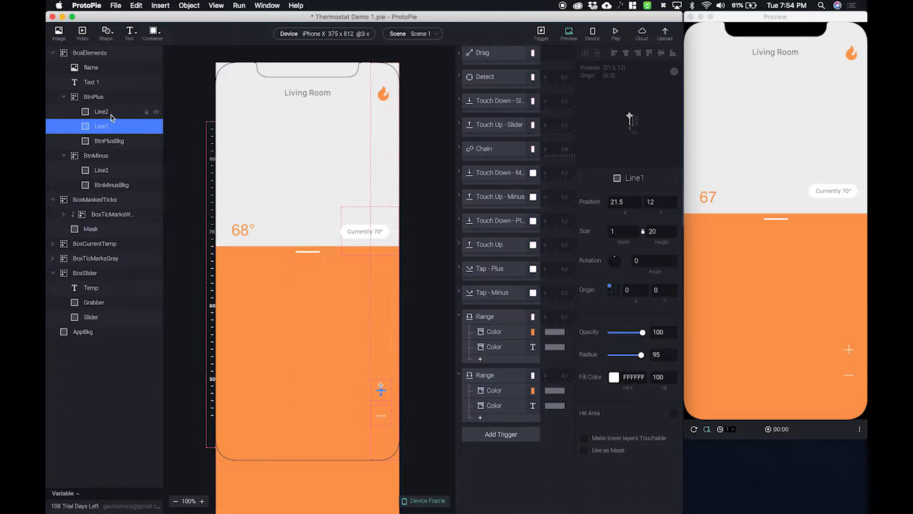
{"action": "left_click", "coordinate": [101, 111]}
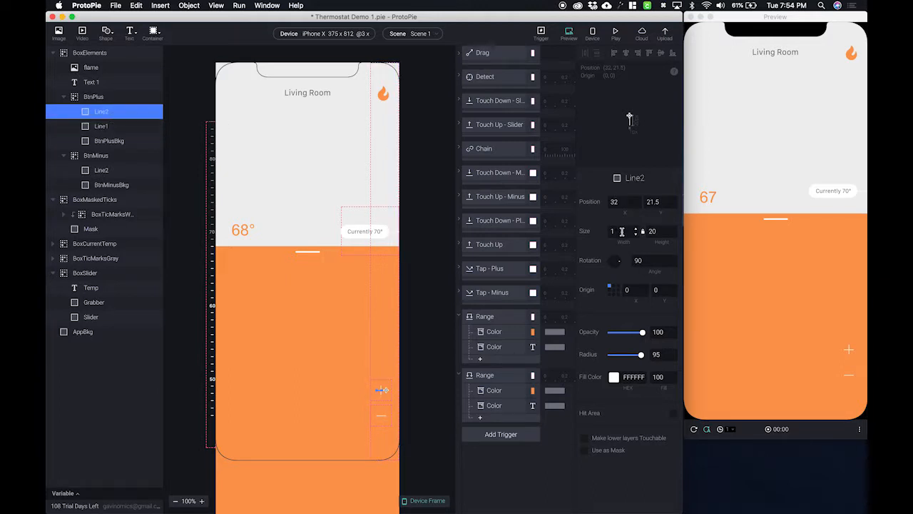
{"action": "left_click", "coordinate": [621, 231]}
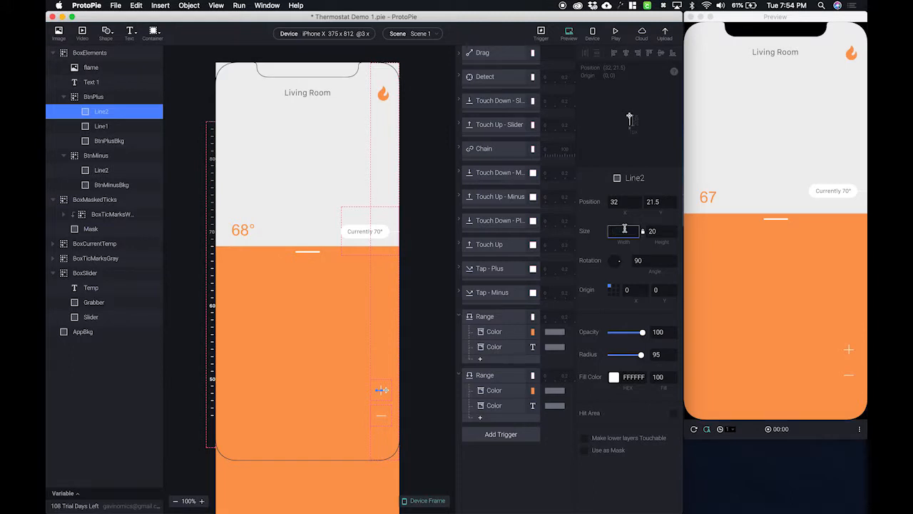
{"action": "type", "text": "2"}
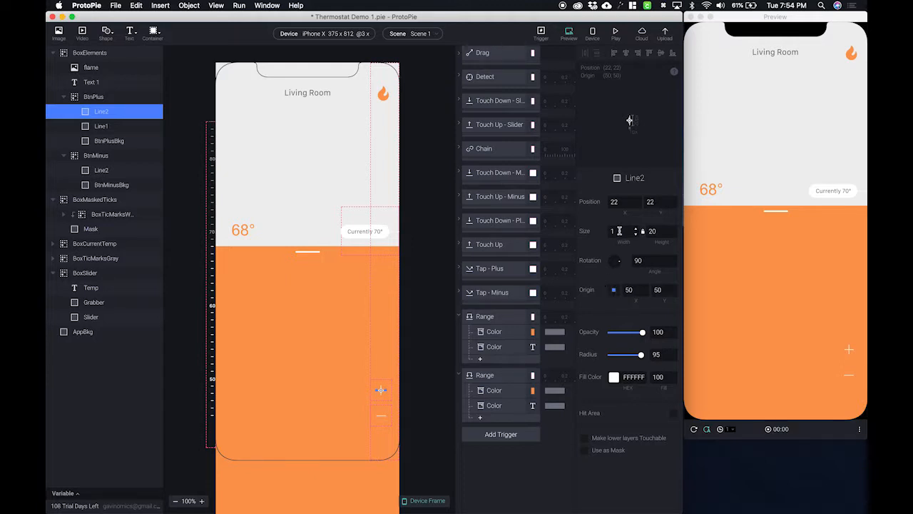
{"action": "left_click", "coordinate": [621, 231]}
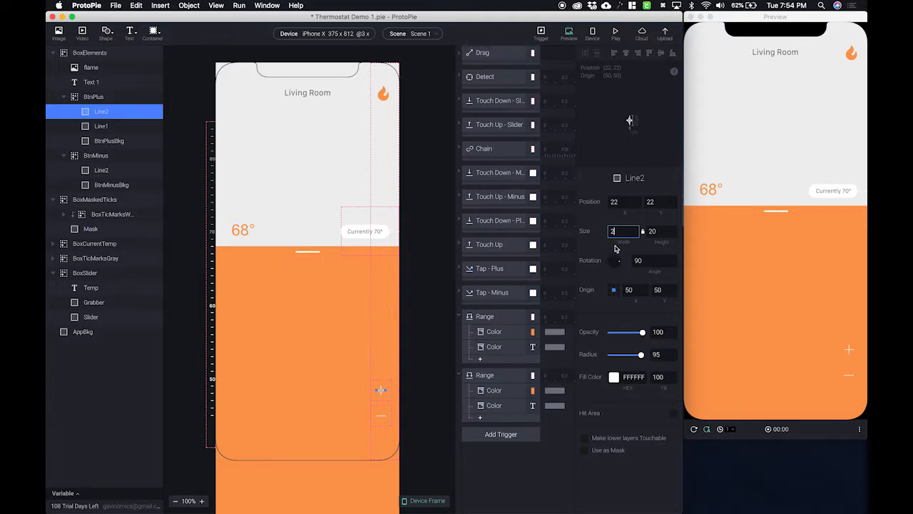
{"action": "mouse_move", "coordinate": [614, 250]}
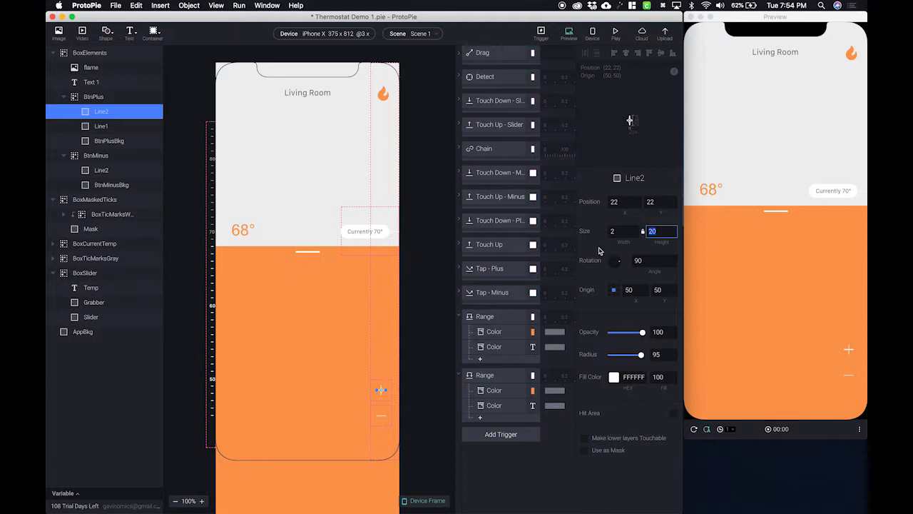
Step: Set BtnPlus Line1 to width 2, centred the same way, and deselect
{"action": "left_click", "coordinate": [100, 126]}
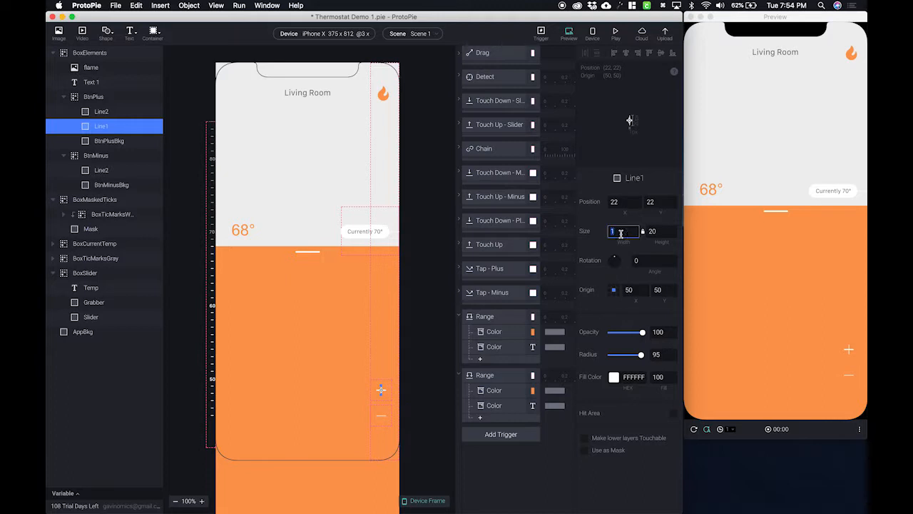
{"action": "type", "text": "2"}
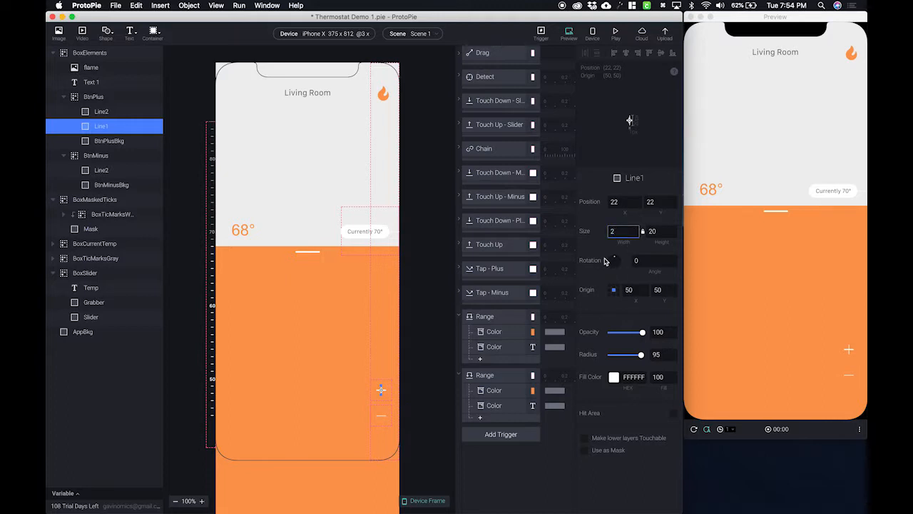
{"action": "left_click", "coordinate": [88, 51]}
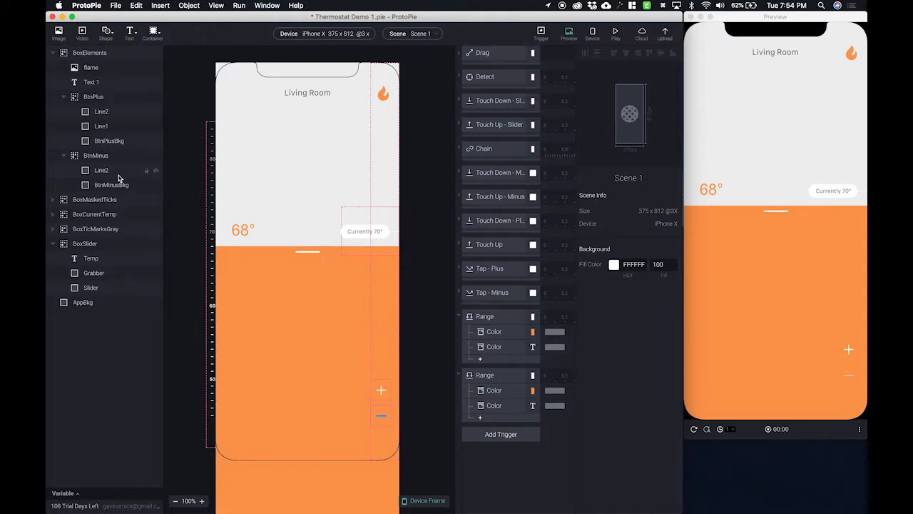
Step: Set BtnMinus Line2 to position 22,22 with origin 50,50
{"action": "left_click", "coordinate": [101, 170]}
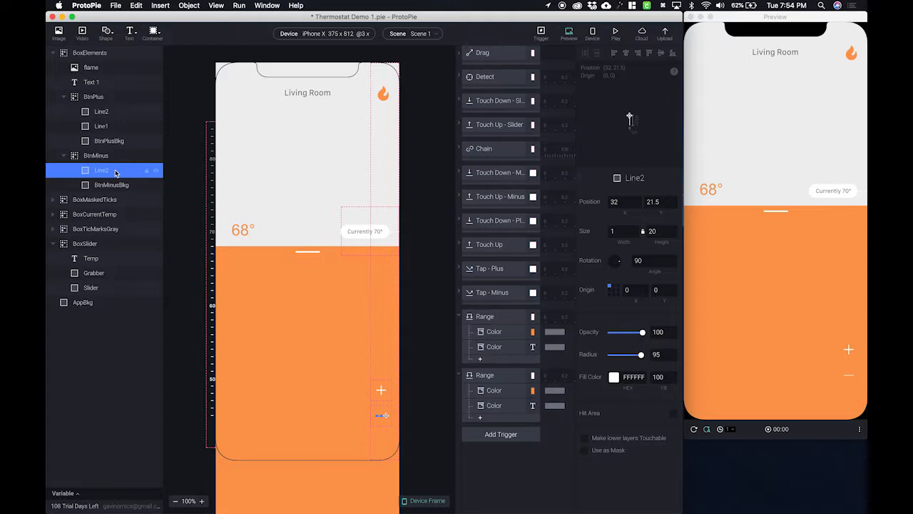
{"action": "left_click", "coordinate": [622, 231]}
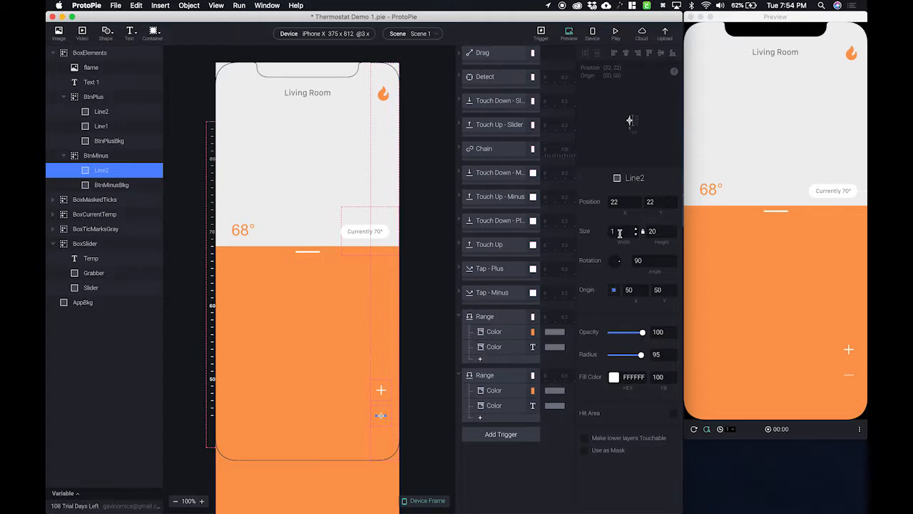
{"action": "left_click", "coordinate": [621, 231]}
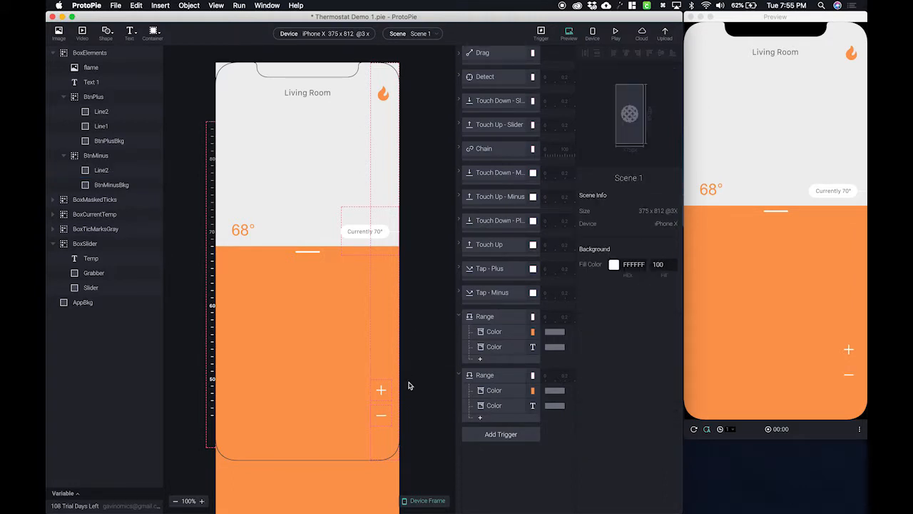
{"action": "mouse_move", "coordinate": [419, 357]}
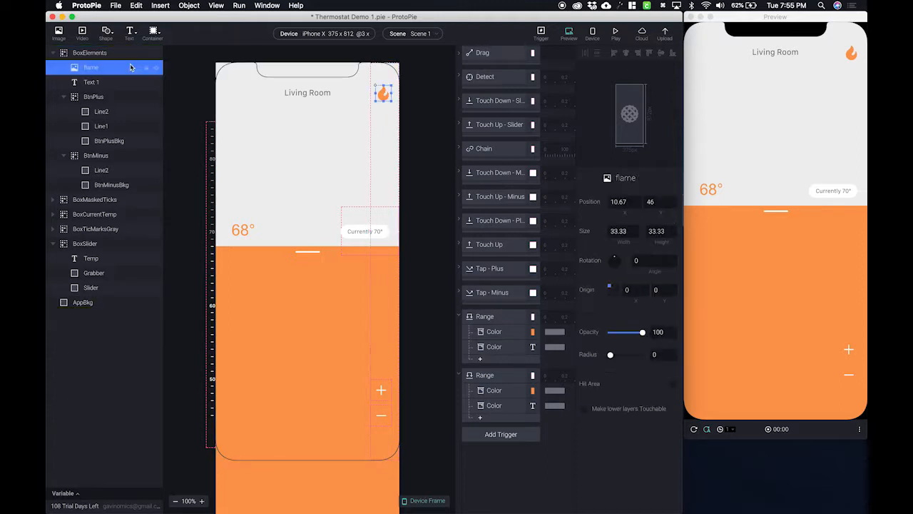
Step: Resize the flame icon to 26 by 26 with proportions locked
{"action": "left_click", "coordinate": [383, 94]}
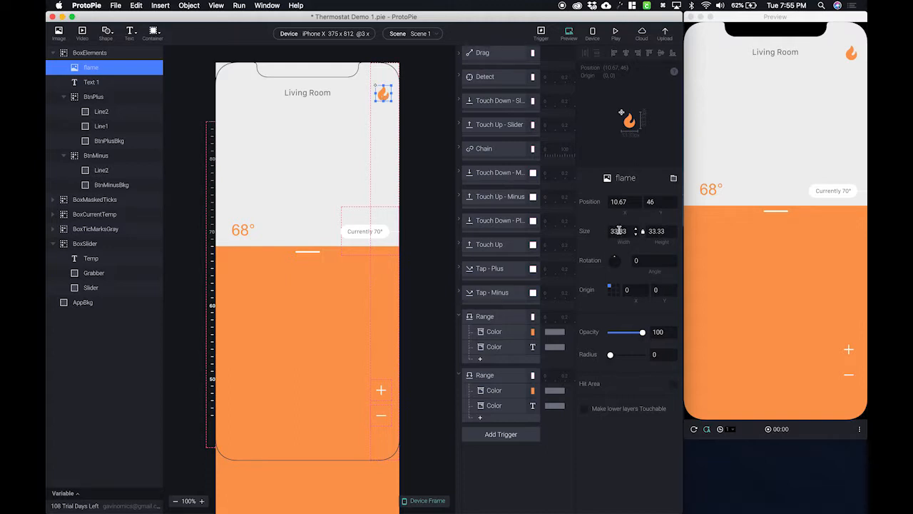
{"action": "left_click", "coordinate": [619, 232]}
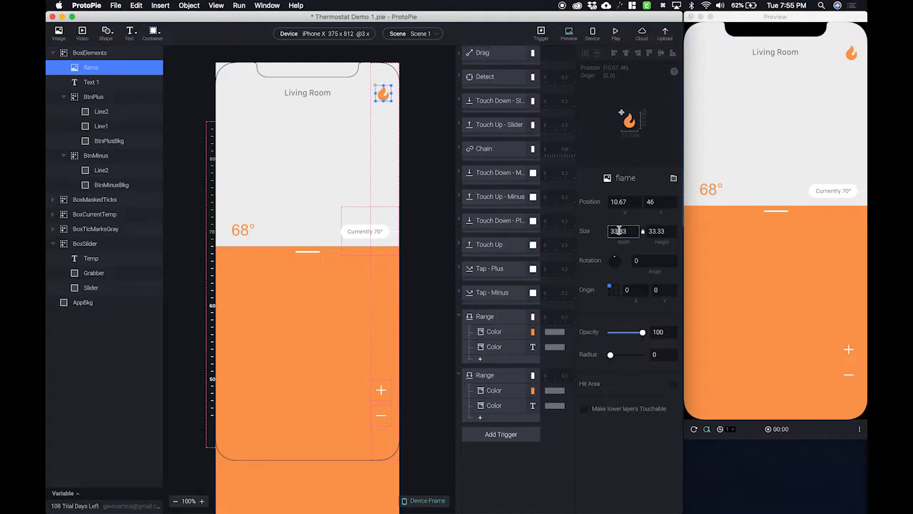
{"action": "double_click", "coordinate": [619, 231]}
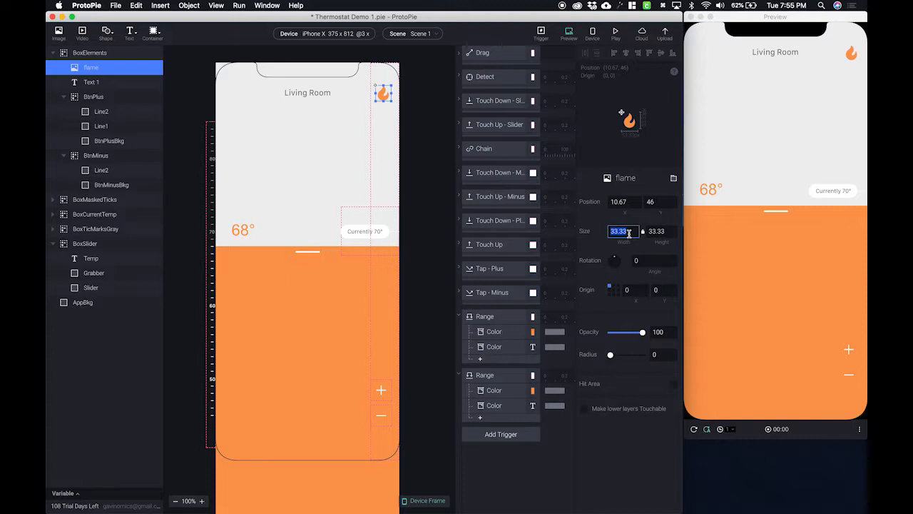
{"action": "type", "text": "26"}
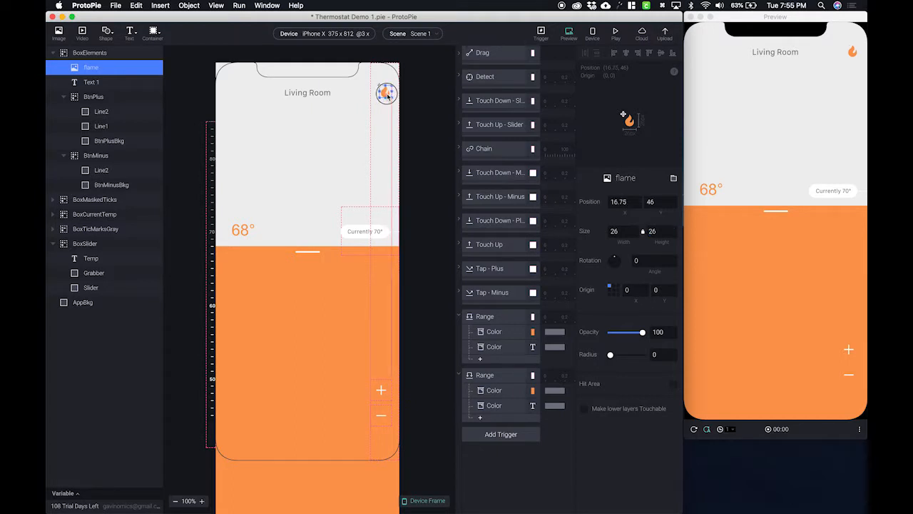
Step: Drag the flame icon into the top-right corner of the screen
{"action": "left_click_drag", "start_coordinate": [385, 93], "coordinate": [394, 93]}
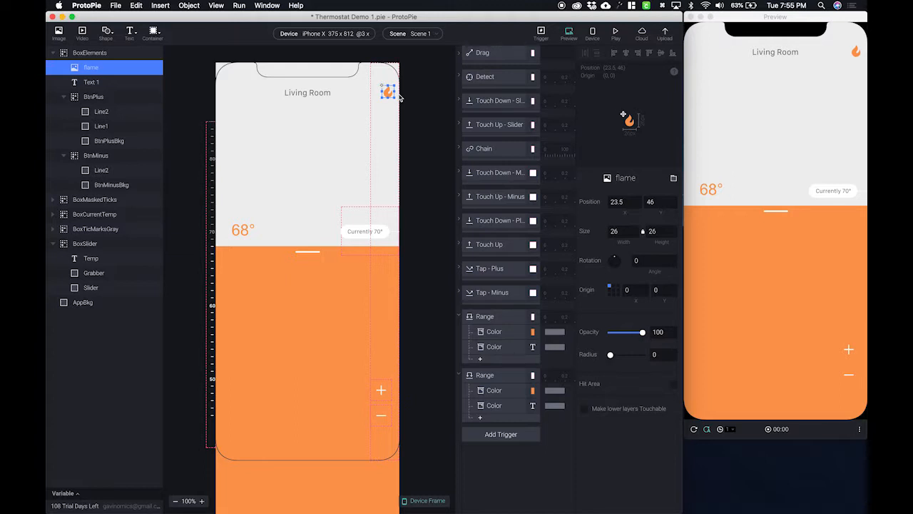
{"action": "left_click_drag", "start_coordinate": [388, 91], "coordinate": [385, 91]}
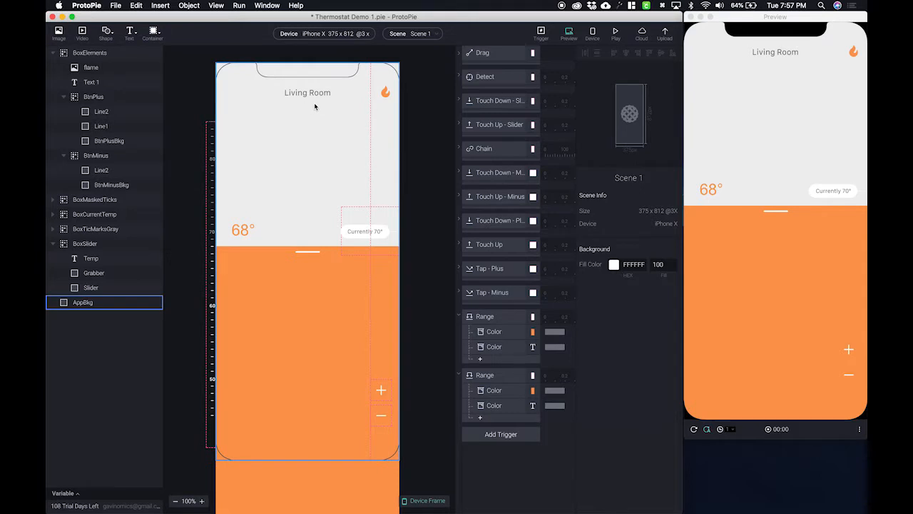
{"action": "mouse_move", "coordinate": [305, 107]}
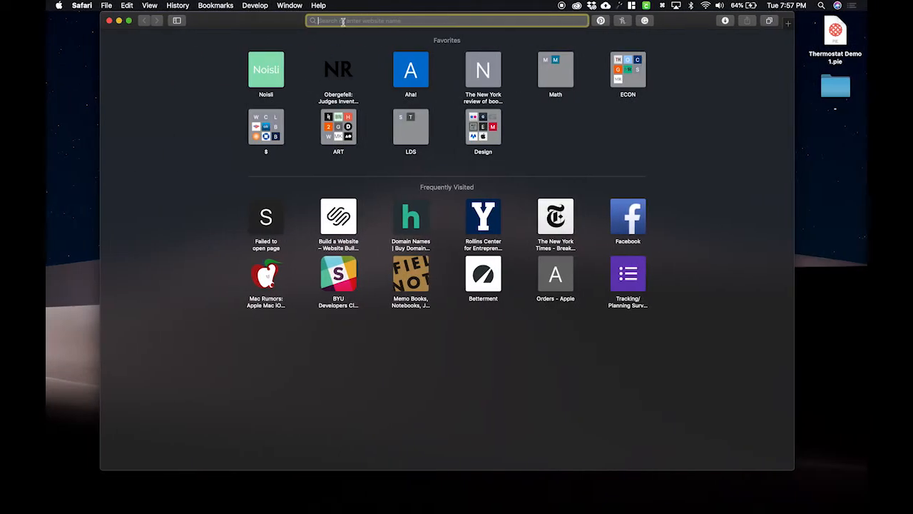
Step: Search 'ios iphone x nav bar' in Safari and open an iPhone X layout image result
{"action": "type", "text": "ios iphone x nav"}
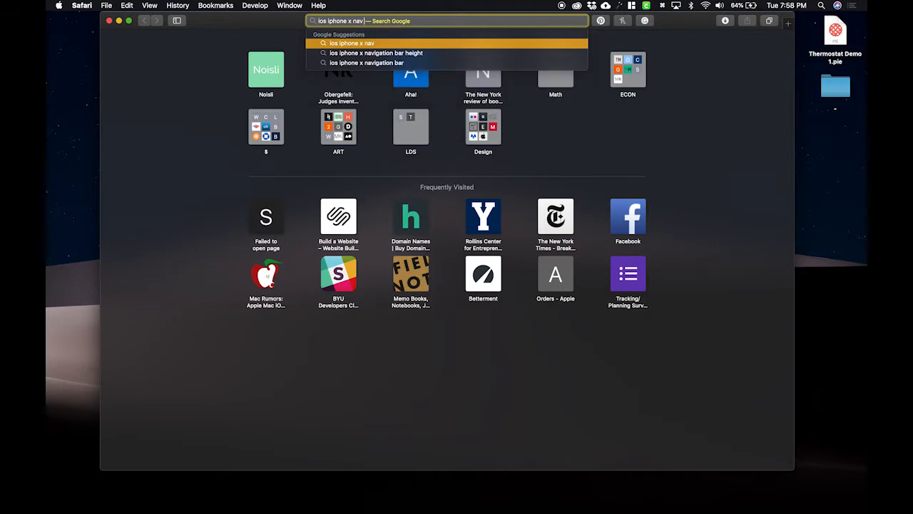
{"action": "key", "text": "enter"}
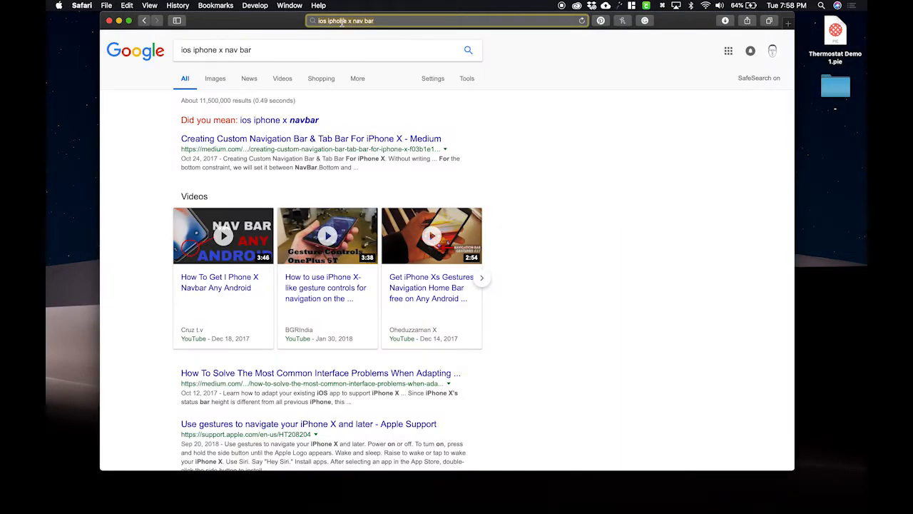
{"action": "left_click", "coordinate": [214, 79]}
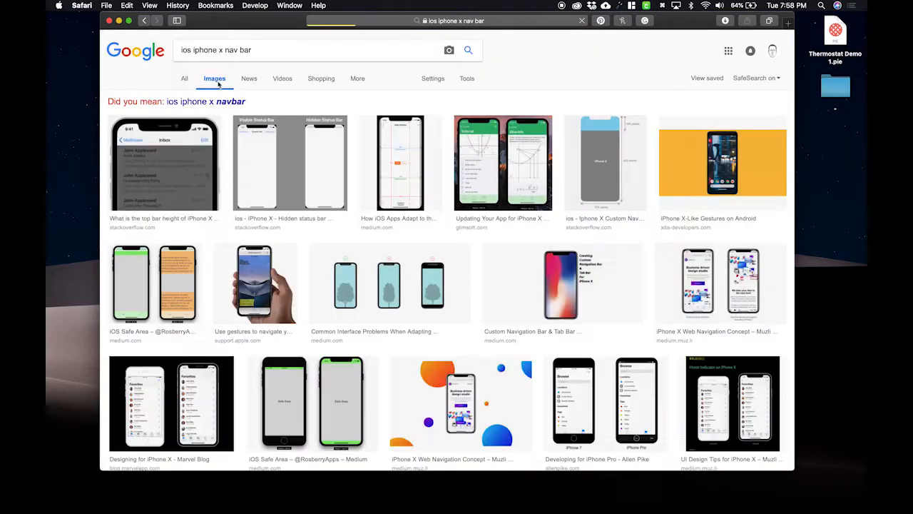
{"action": "mouse_move", "coordinate": [271, 170]}
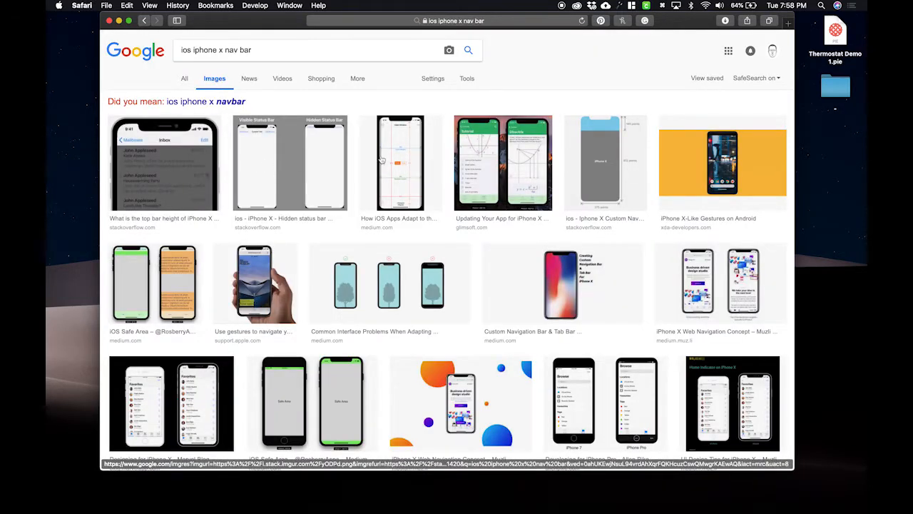
{"action": "left_click", "coordinate": [400, 163]}
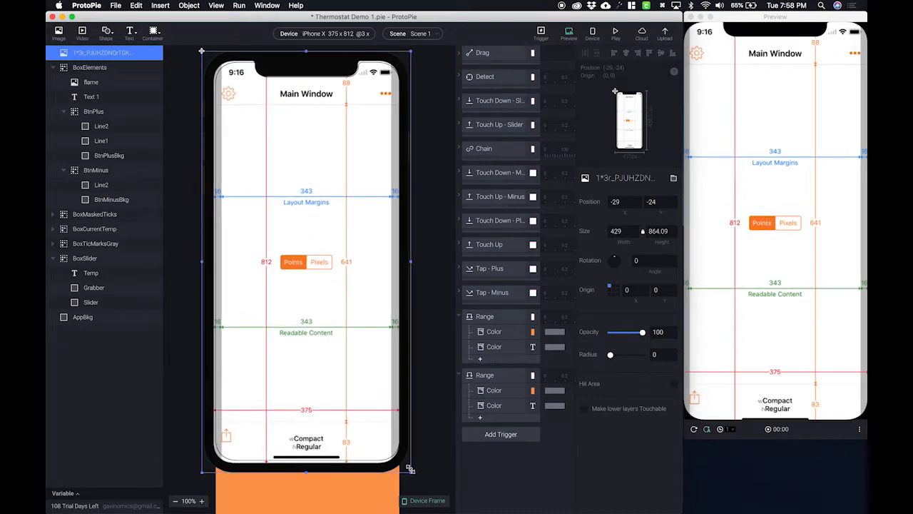
Step: Resize the imported iPhone X layout guide to about 424 by 854 over the phone screen, then select BoxElements
{"action": "left_click_drag", "start_coordinate": [411, 469], "coordinate": [411, 470]}
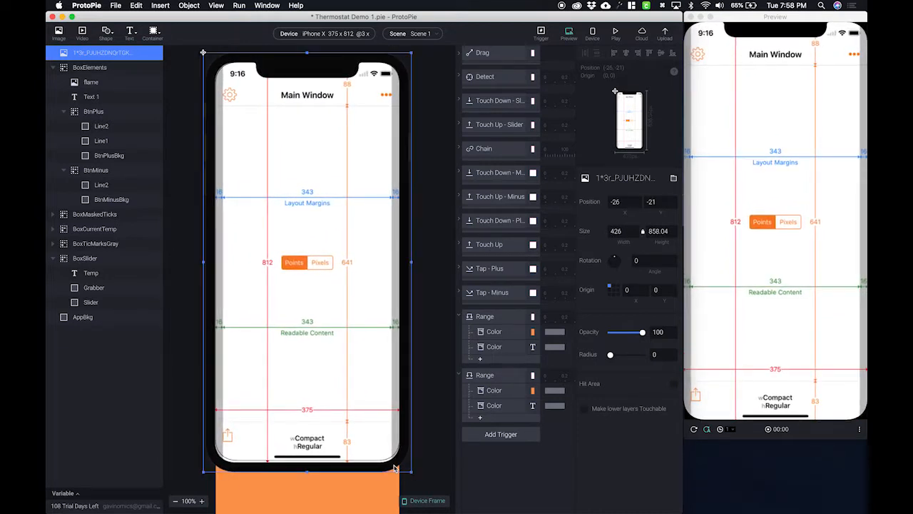
{"action": "left_click_drag", "start_coordinate": [410, 470], "coordinate": [408, 469]}
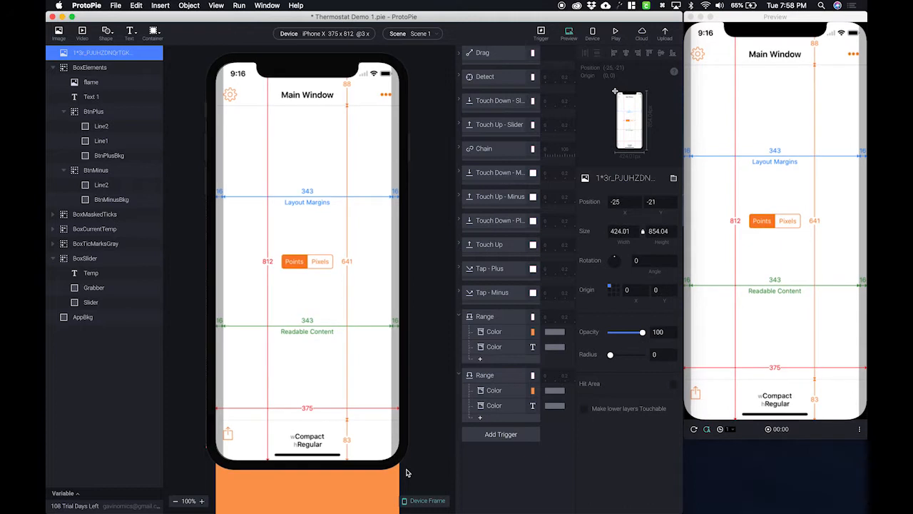
{"action": "left_click", "coordinate": [100, 52]}
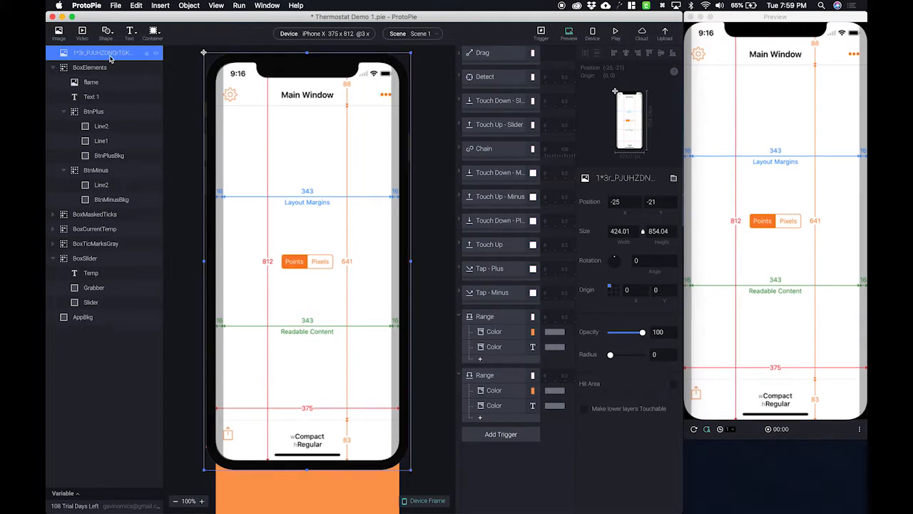
{"action": "left_click", "coordinate": [112, 199]}
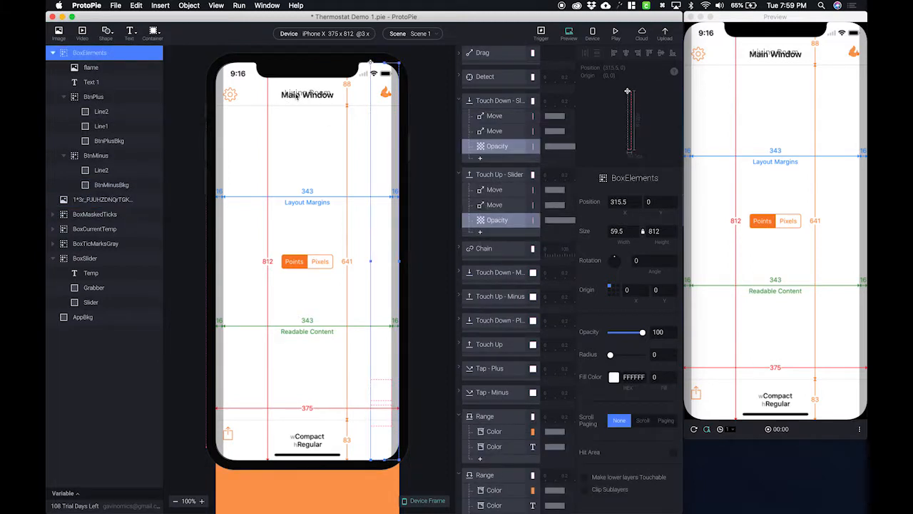
Step: Change the Text 1 title to 'Living Room' and set its weight to Semibold
{"action": "left_click", "coordinate": [91, 82]}
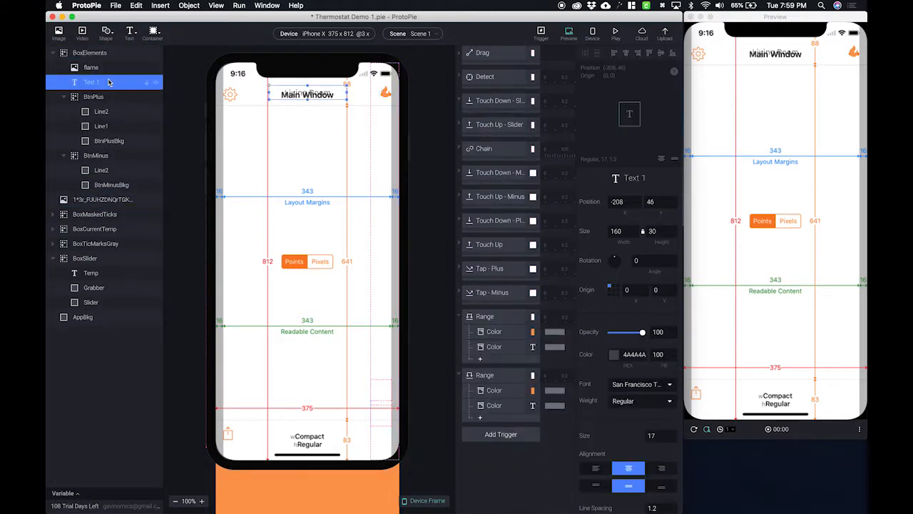
{"action": "double_click", "coordinate": [92, 81]}
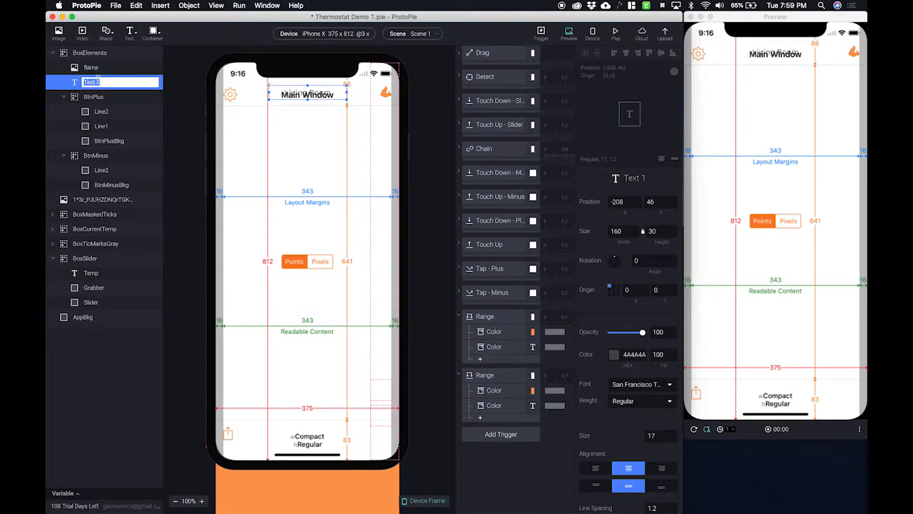
{"action": "type", "text": "Living Room"}
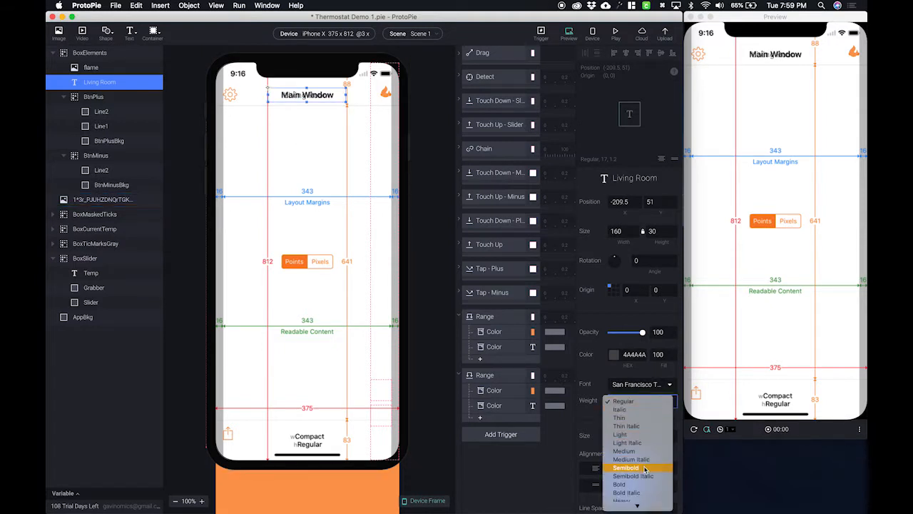
{"action": "left_click", "coordinate": [625, 468]}
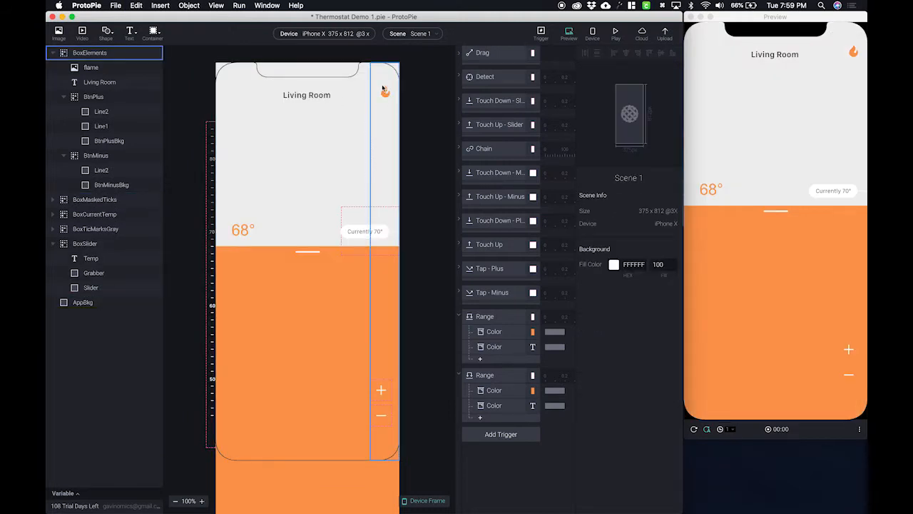
{"action": "left_click", "coordinate": [100, 81]}
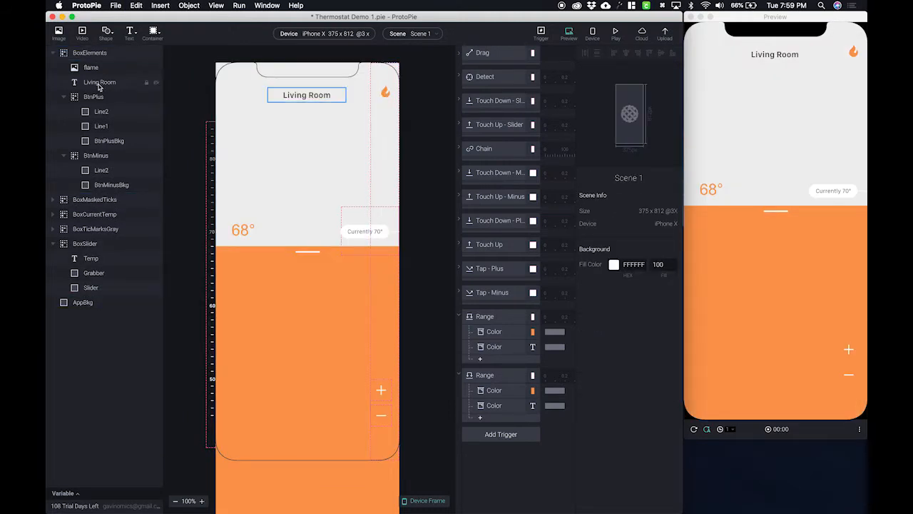
{"action": "left_click", "coordinate": [91, 67]}
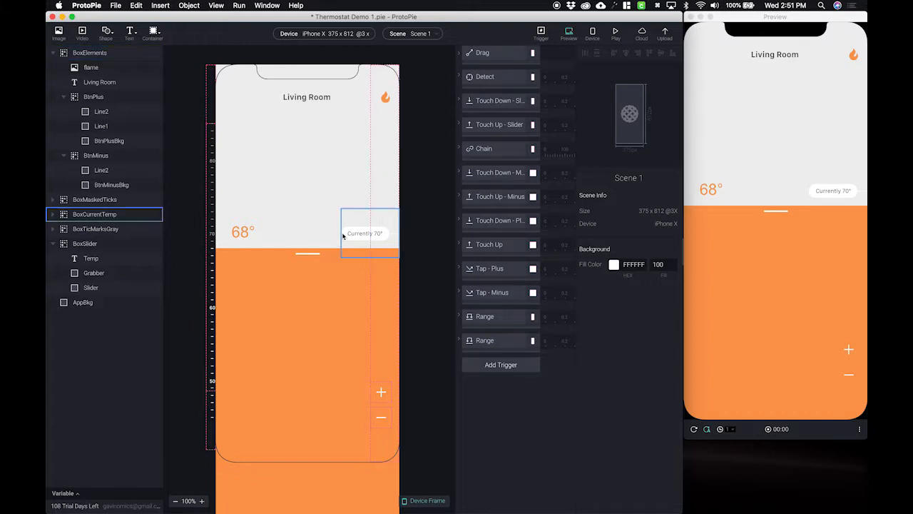
{"action": "left_click", "coordinate": [82, 302]}
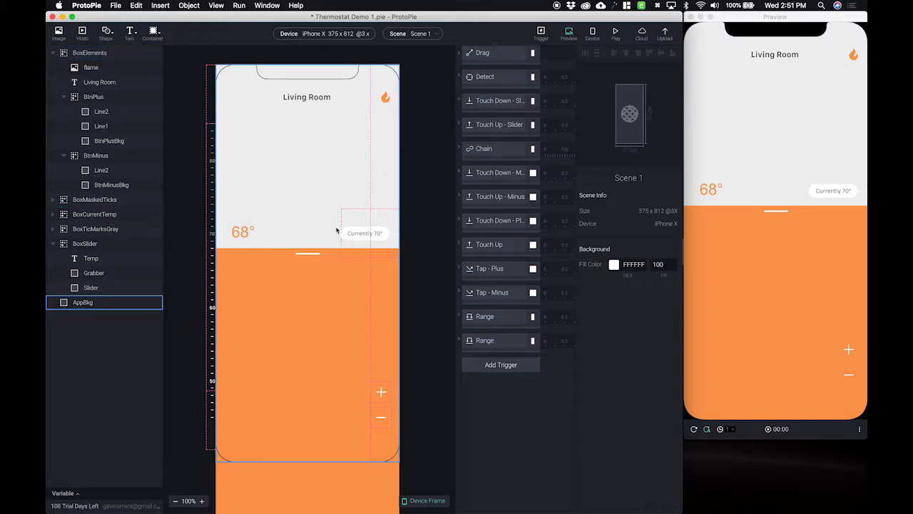
{"action": "left_click", "coordinate": [85, 242]}
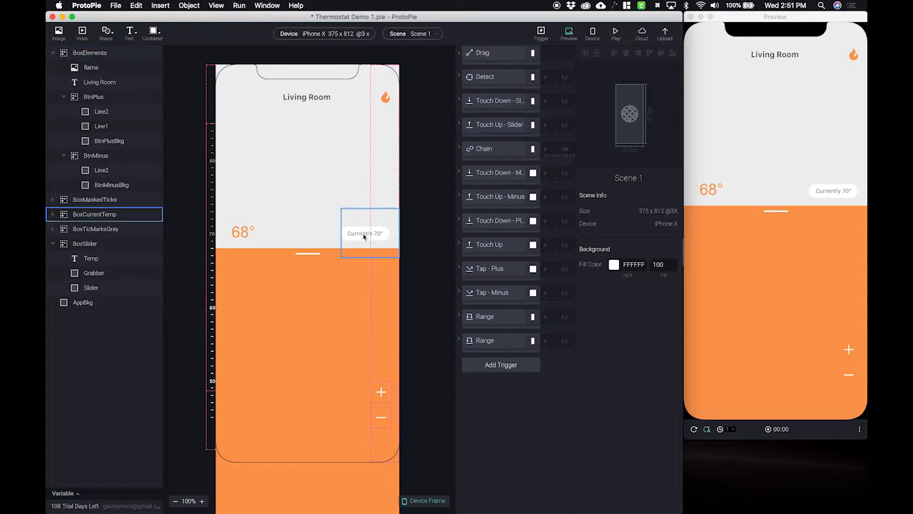
{"action": "left_click", "coordinate": [83, 302]}
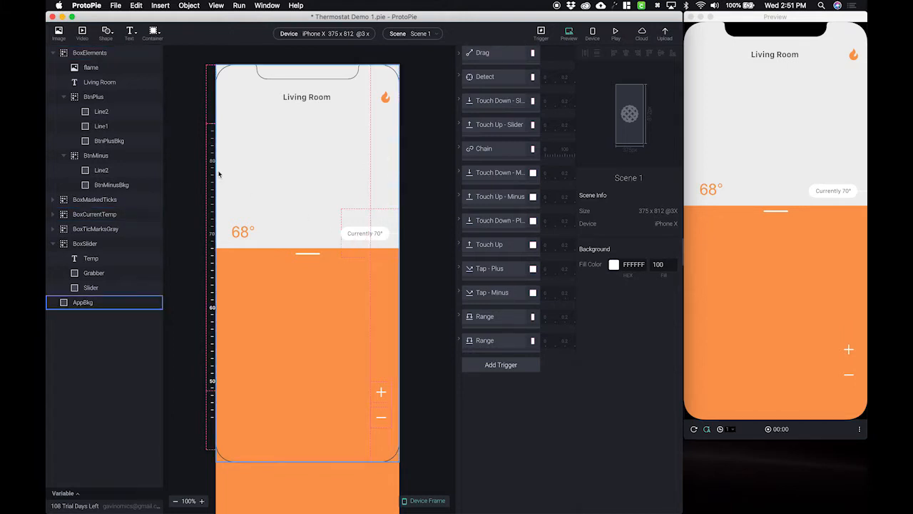
Step: Add a plain container sized 375 by 344 across the upper screen and rename it BoxEnergy
{"action": "left_click", "coordinate": [151, 32]}
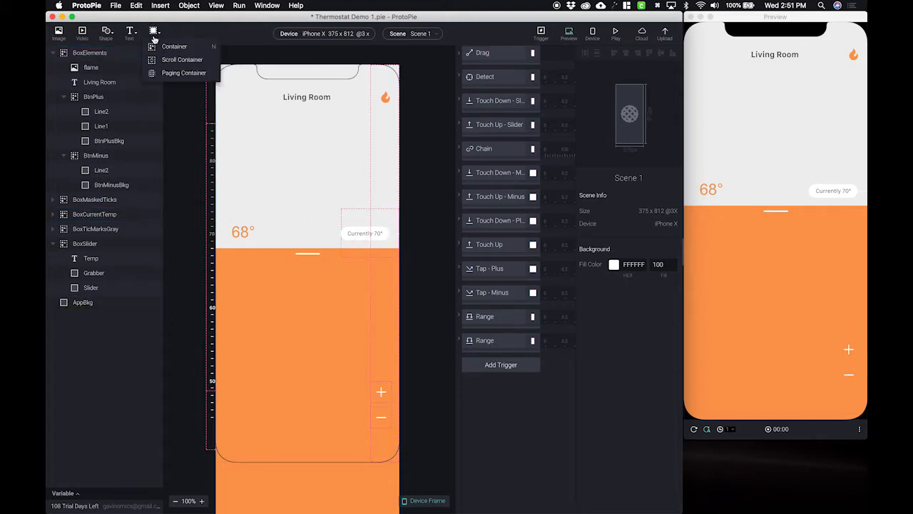
{"action": "left_click", "coordinate": [174, 45]}
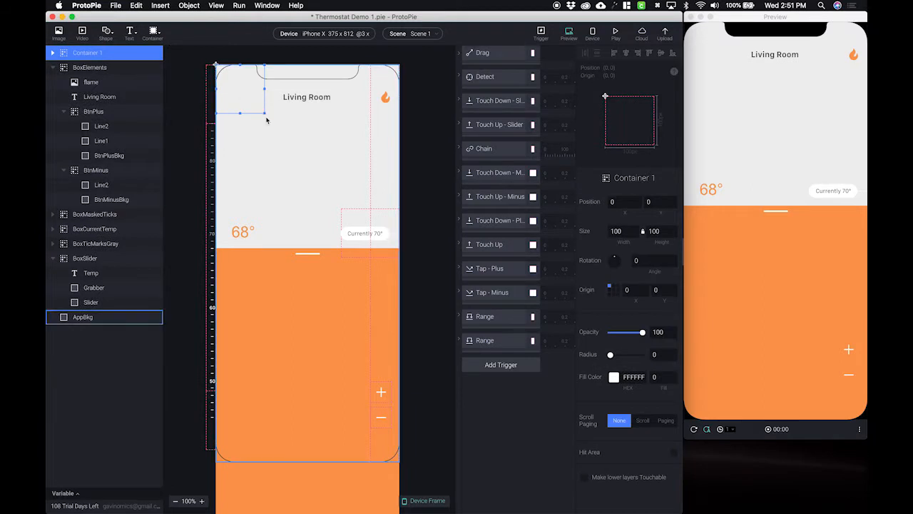
{"action": "left_click_drag", "start_coordinate": [245, 111], "coordinate": [398, 234]}
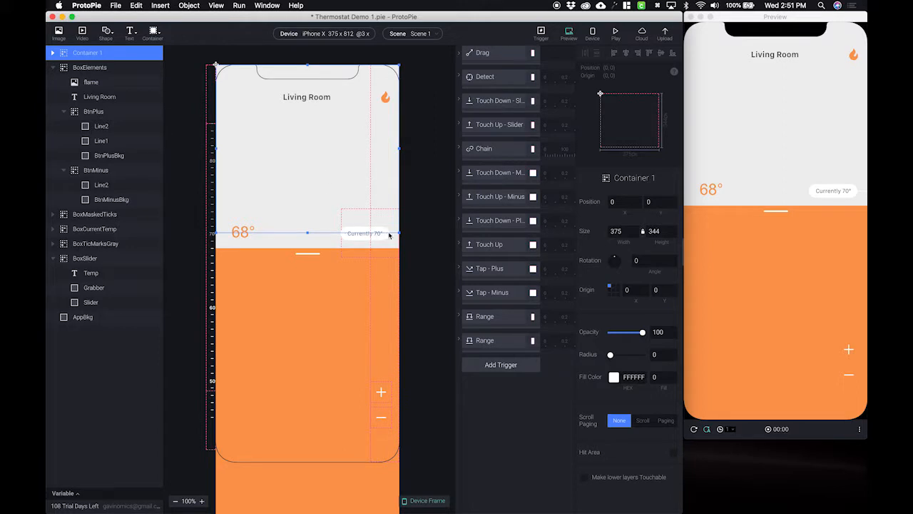
{"action": "mouse_move", "coordinate": [291, 195]}
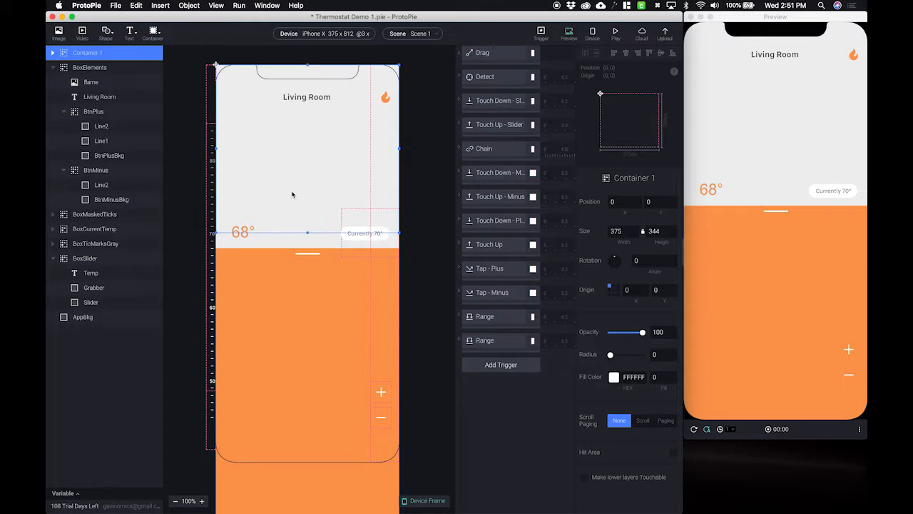
{"action": "double_click", "coordinate": [88, 53]}
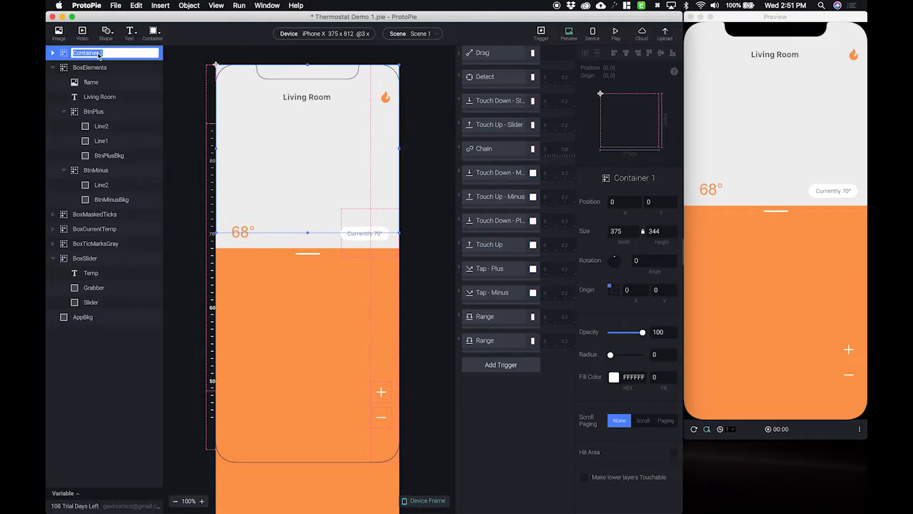
{"action": "type", "text": "BoxEnergy"}
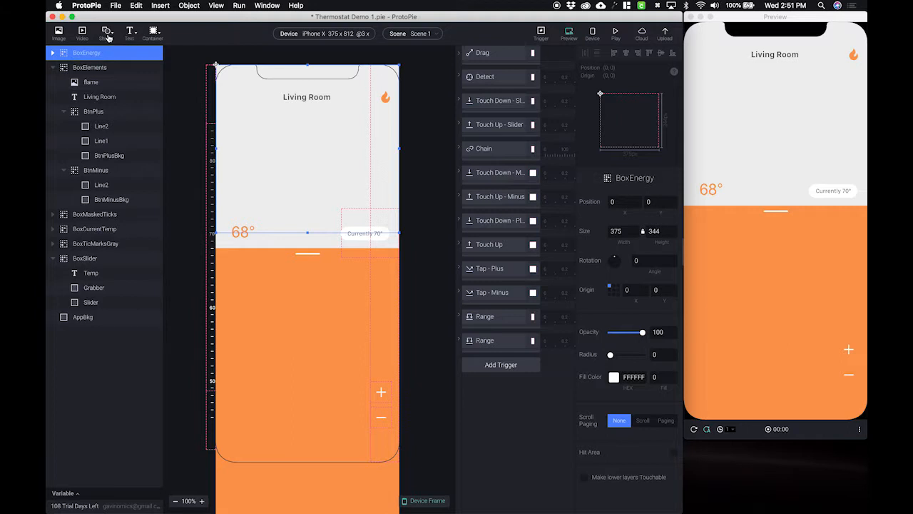
Step: Add a white rectangle inside at 30% opacity and rename it Energy
{"action": "left_click", "coordinate": [106, 31]}
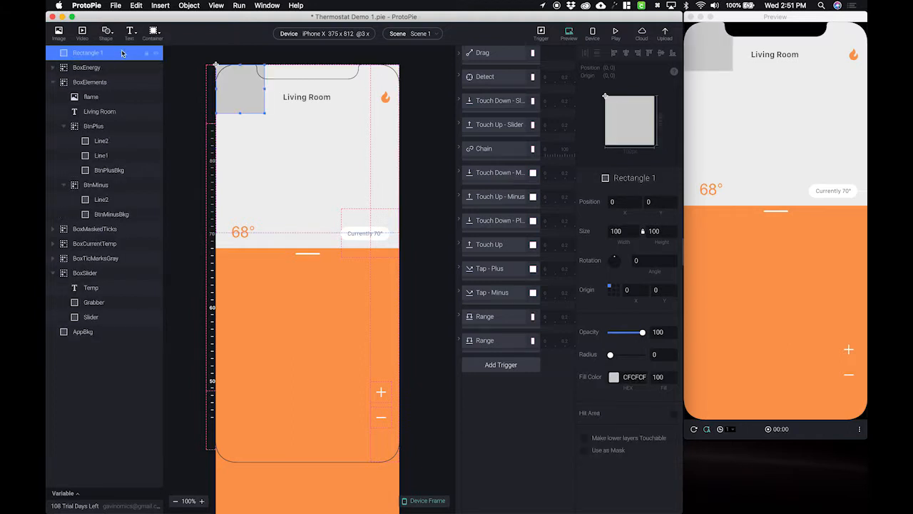
{"action": "left_click", "coordinate": [613, 376]}
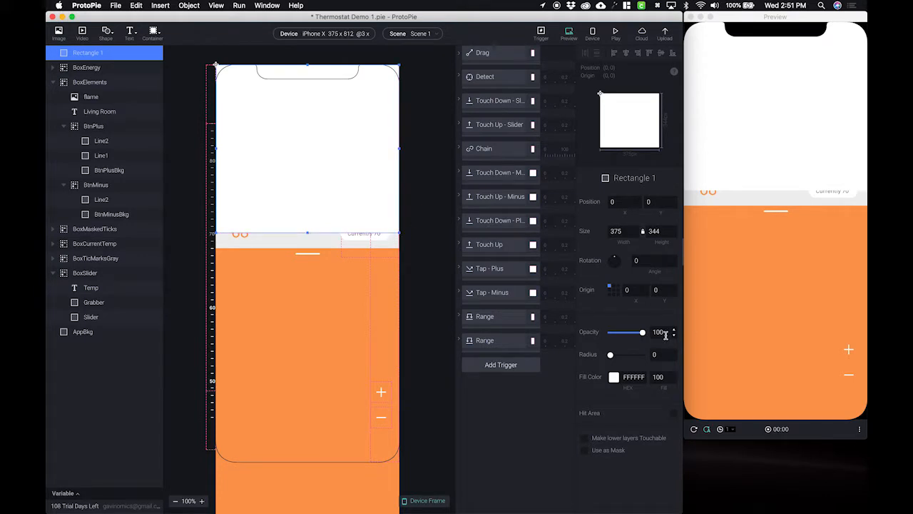
{"action": "type", "text": "30"}
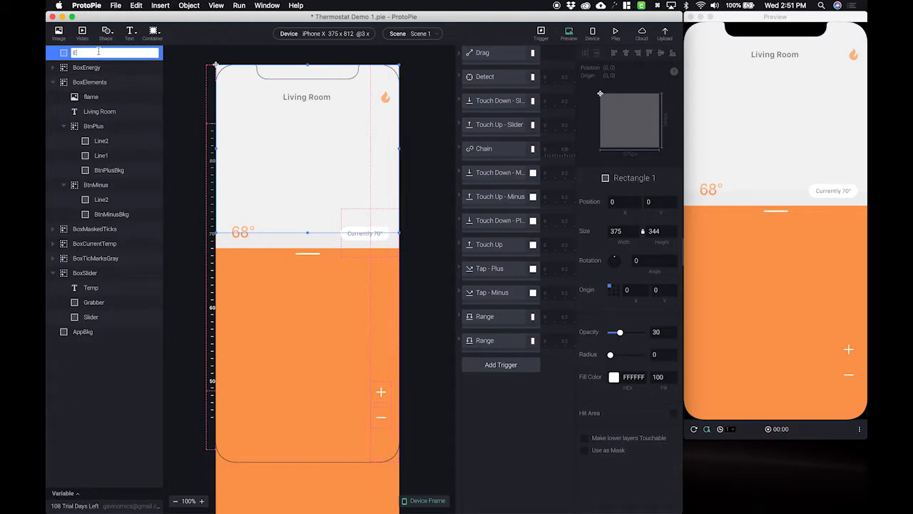
{"action": "type", "text": "nergy"}
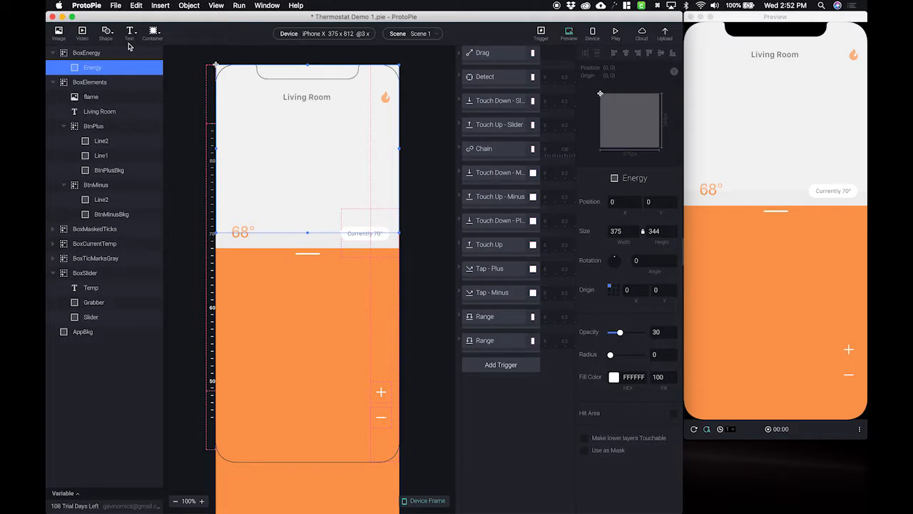
{"action": "mouse_move", "coordinate": [297, 170]}
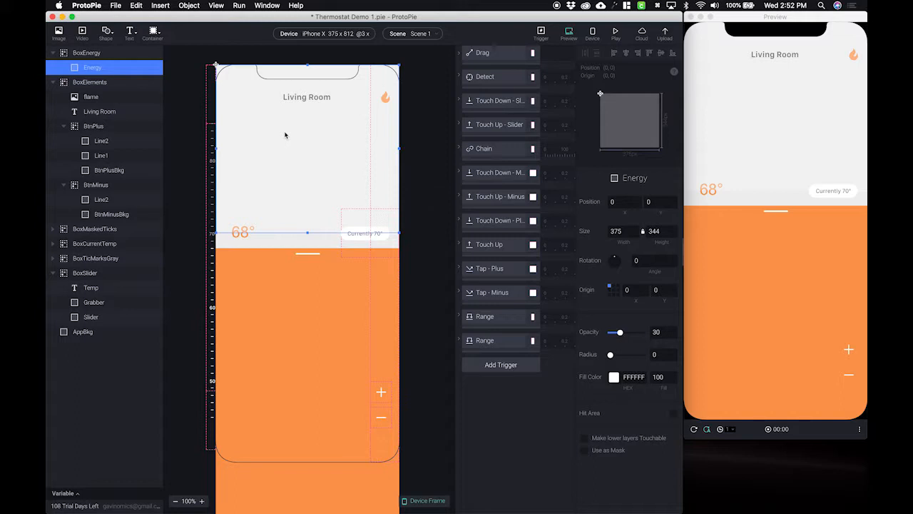
{"action": "mouse_move", "coordinate": [303, 134]}
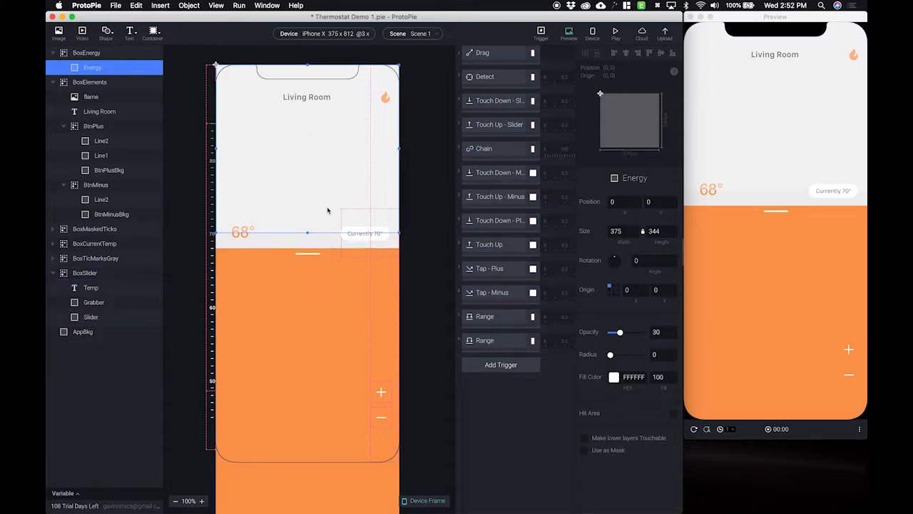
{"action": "mouse_move", "coordinate": [335, 160]}
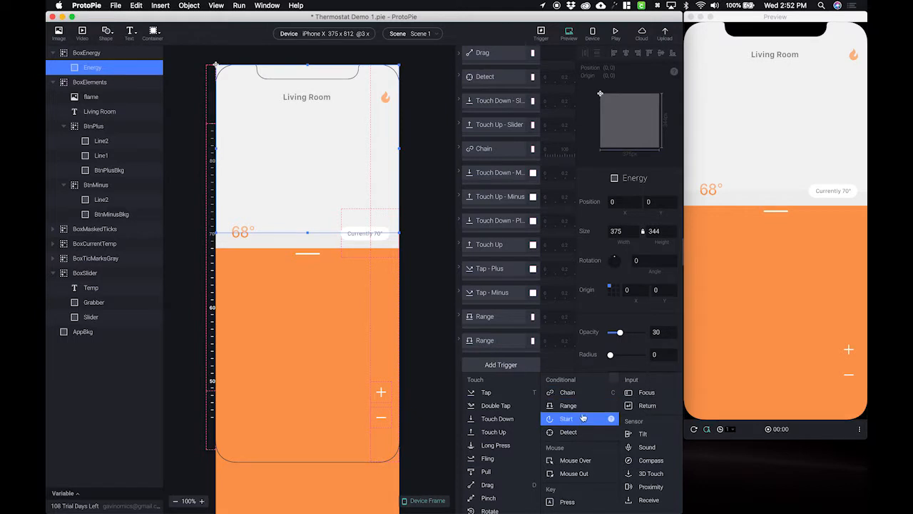
Step: Add a Start trigger with an Opacity response on Energy, duration 1, repeating every 2.5 s infinitely
{"action": "left_click", "coordinate": [567, 418]}
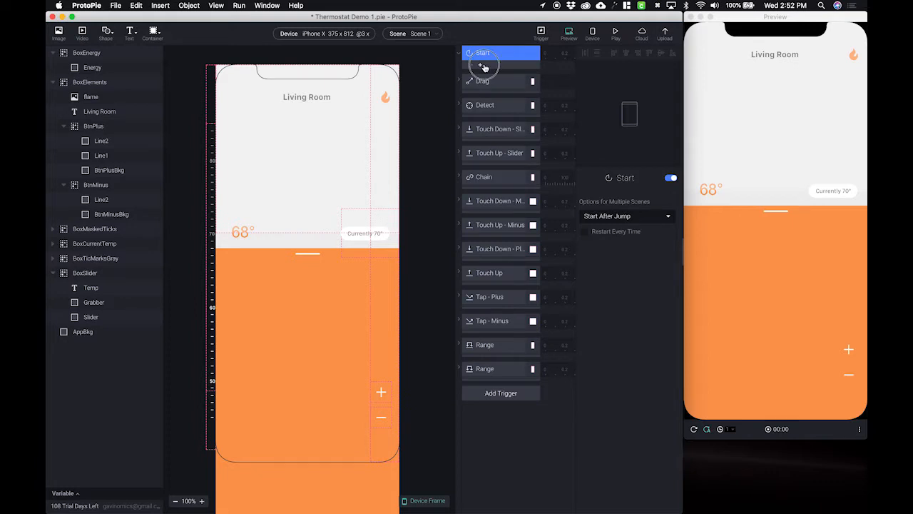
{"action": "left_click", "coordinate": [479, 65]}
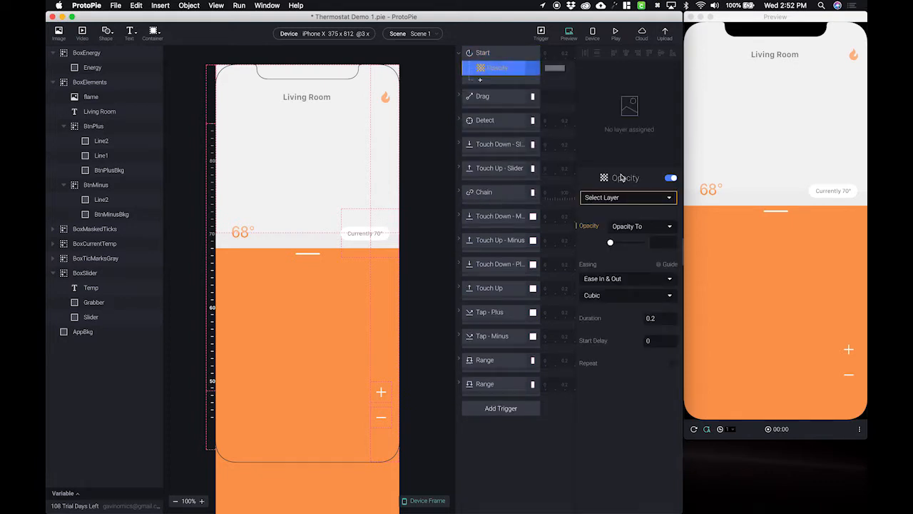
{"action": "left_click", "coordinate": [628, 197]}
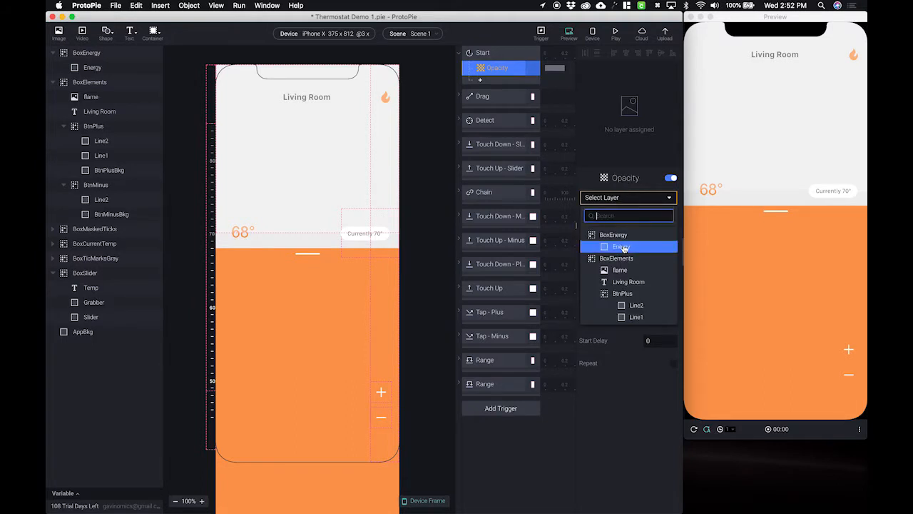
{"action": "left_click", "coordinate": [622, 245]}
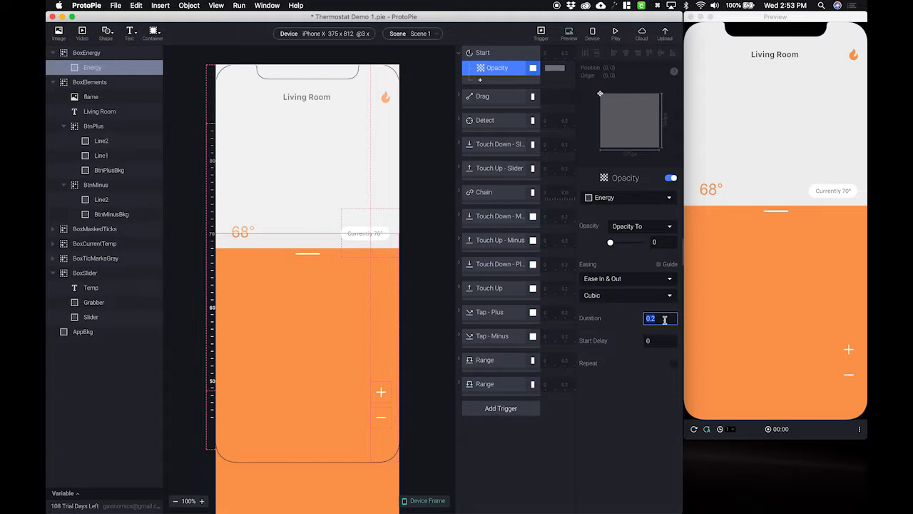
{"action": "type", "text": "1"}
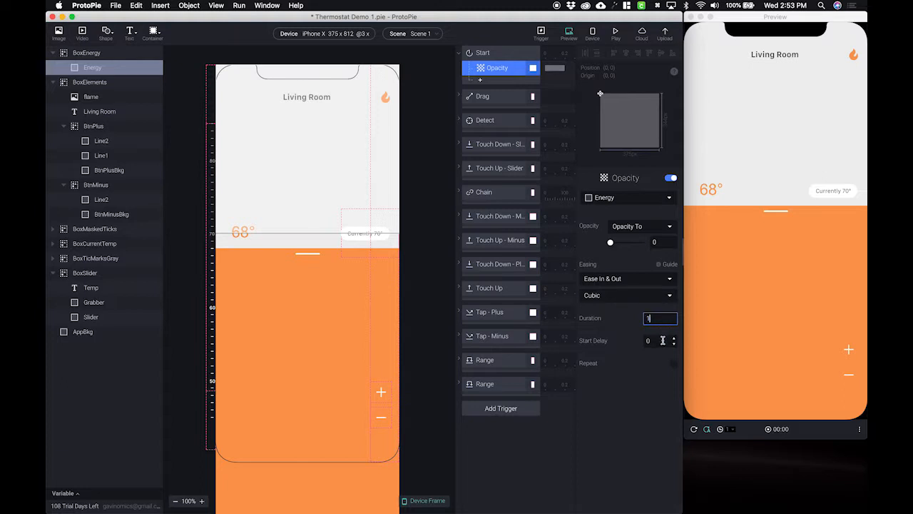
{"action": "left_click", "coordinate": [659, 340]}
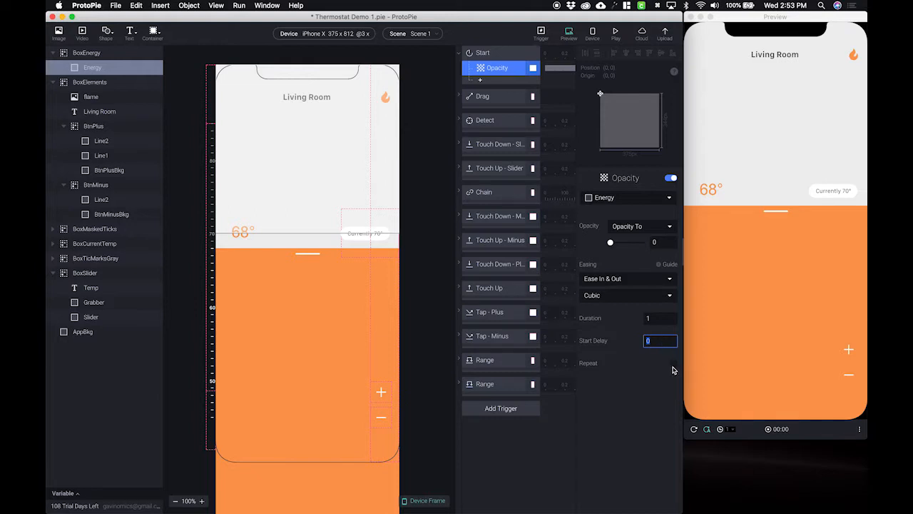
{"action": "left_click", "coordinate": [673, 363]}
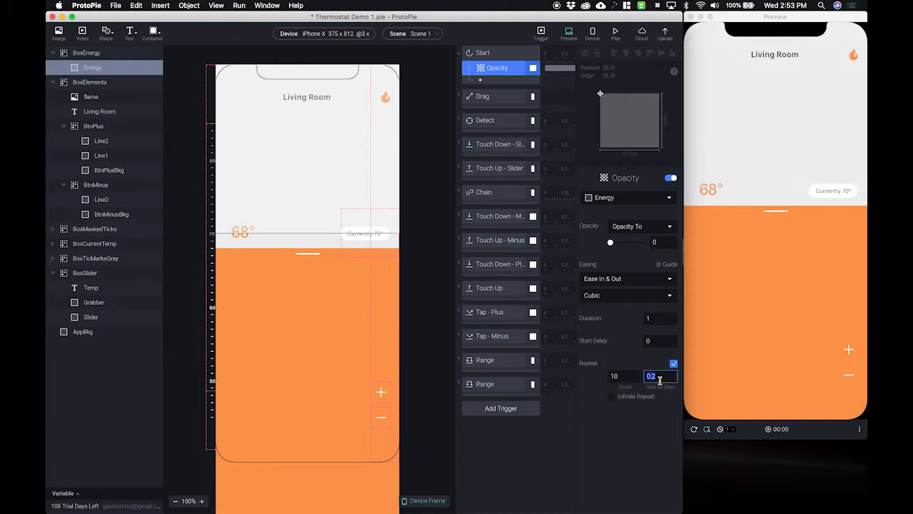
{"action": "type", "text": "2.5"}
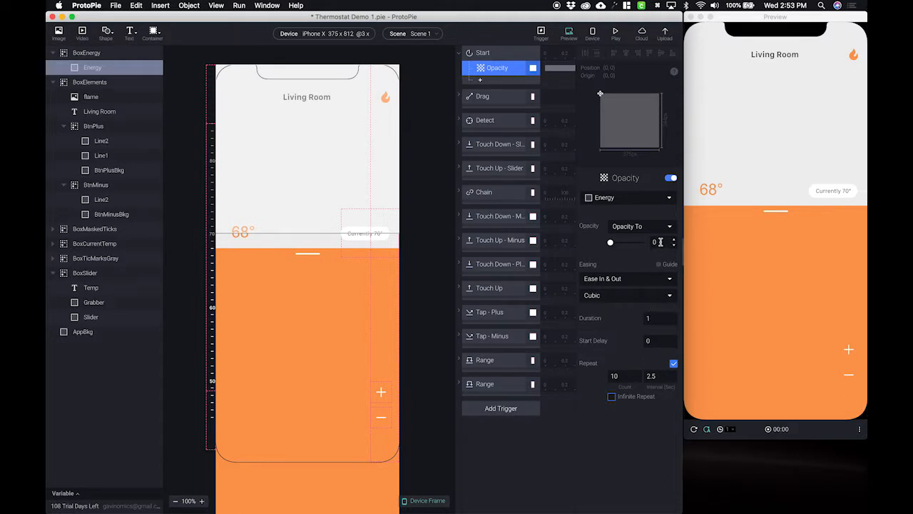
{"action": "left_click", "coordinate": [610, 397]}
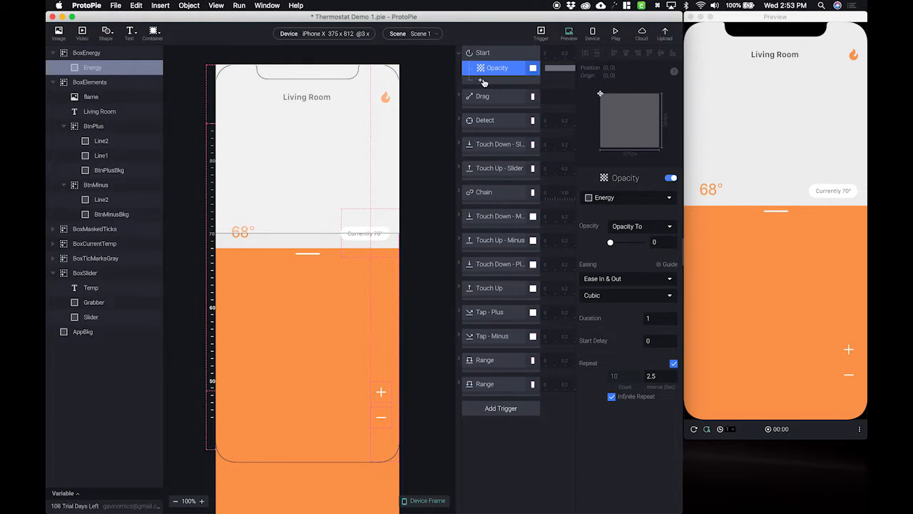
Step: Add a second Opacity response on Energy fading to 30, delayed 2.5 s, repeating infinitely
{"action": "left_click", "coordinate": [496, 69]}
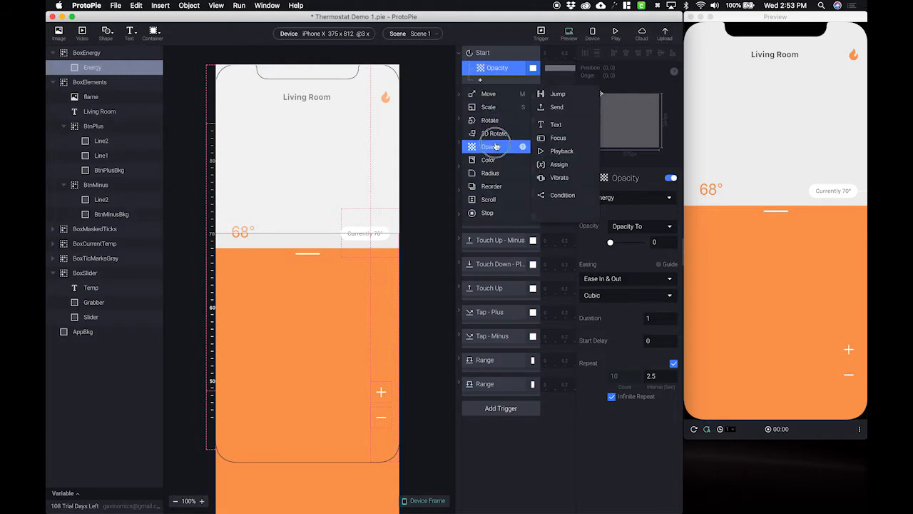
{"action": "left_click", "coordinate": [491, 145]}
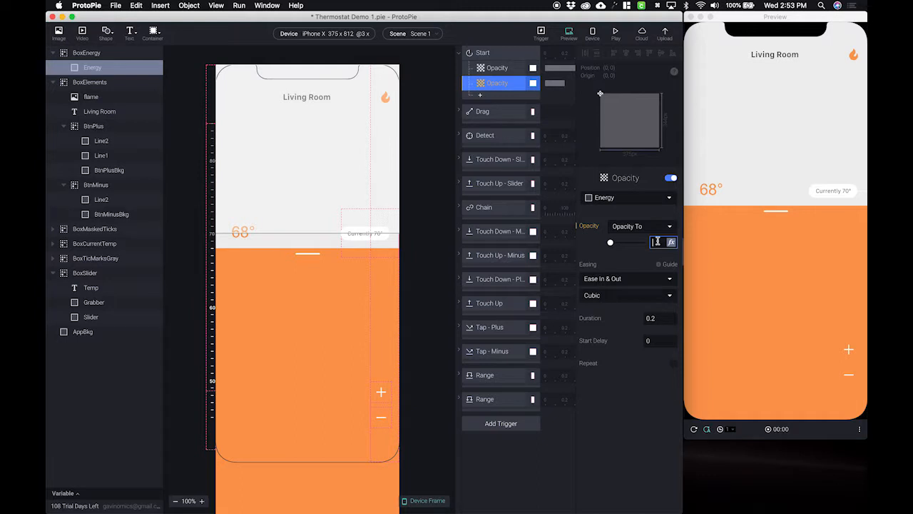
{"action": "type", "text": "30"}
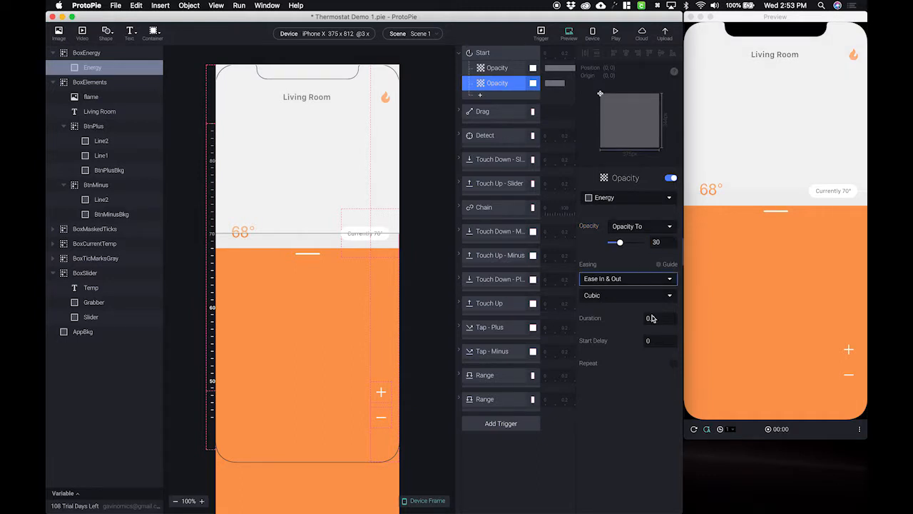
{"action": "left_click", "coordinate": [656, 317]}
{"action": "type", "text": "1"}
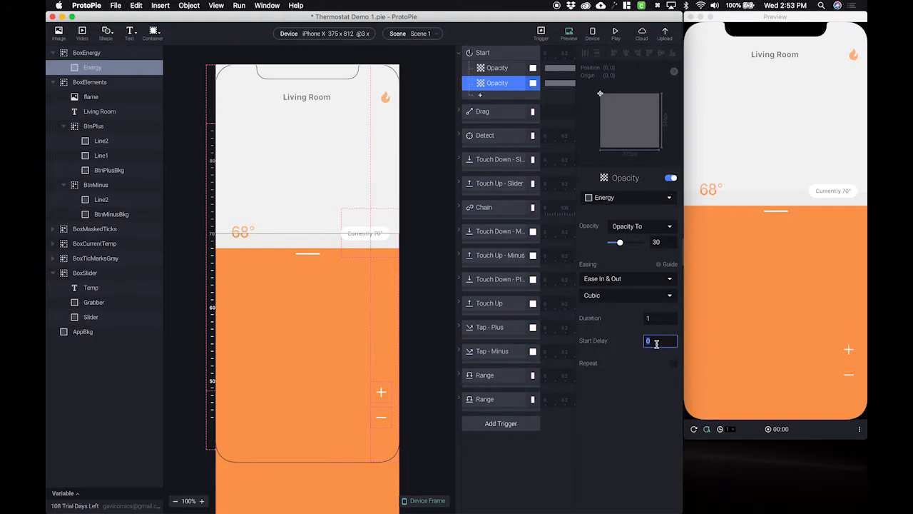
{"action": "type", "text": "4"}
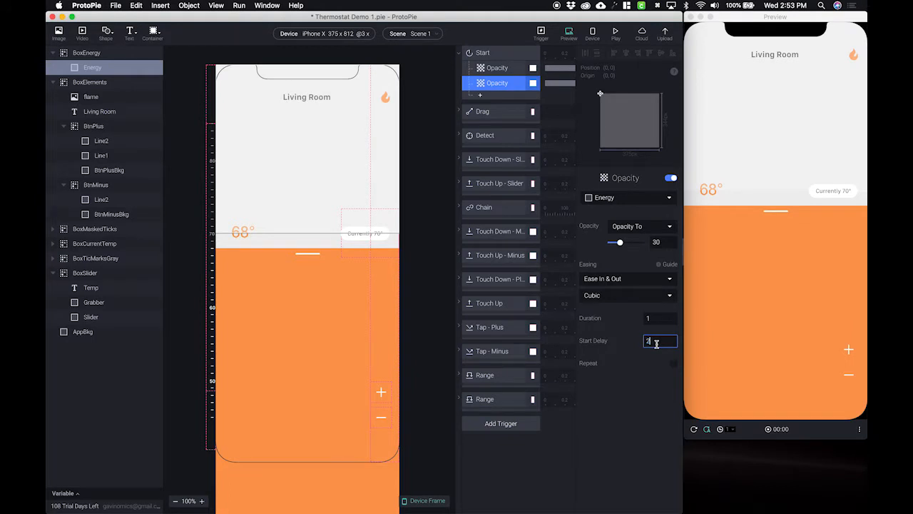
{"action": "type", "text": "2.5"}
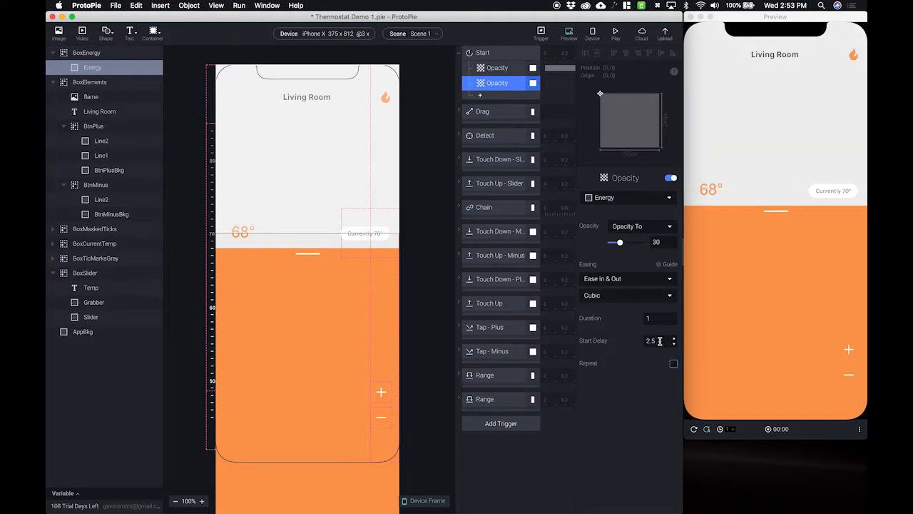
{"action": "left_click", "coordinate": [650, 339]}
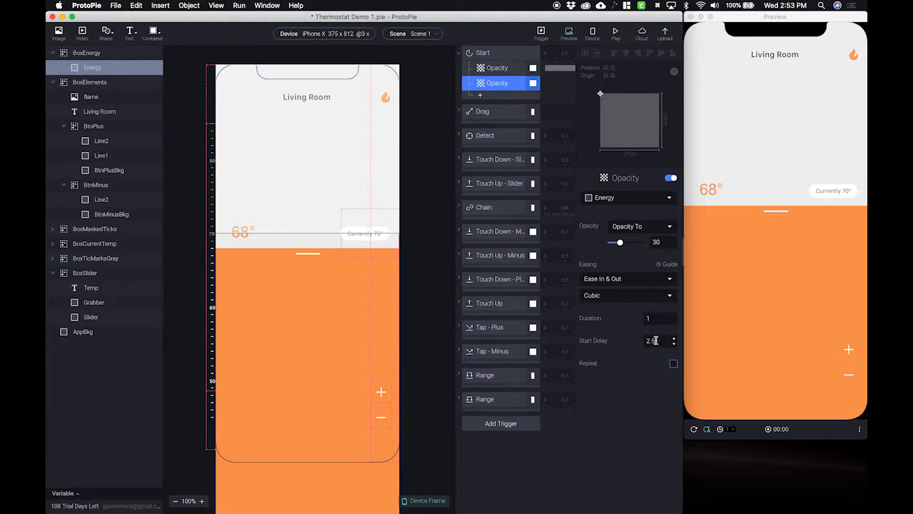
{"action": "type", "text": "2.5"}
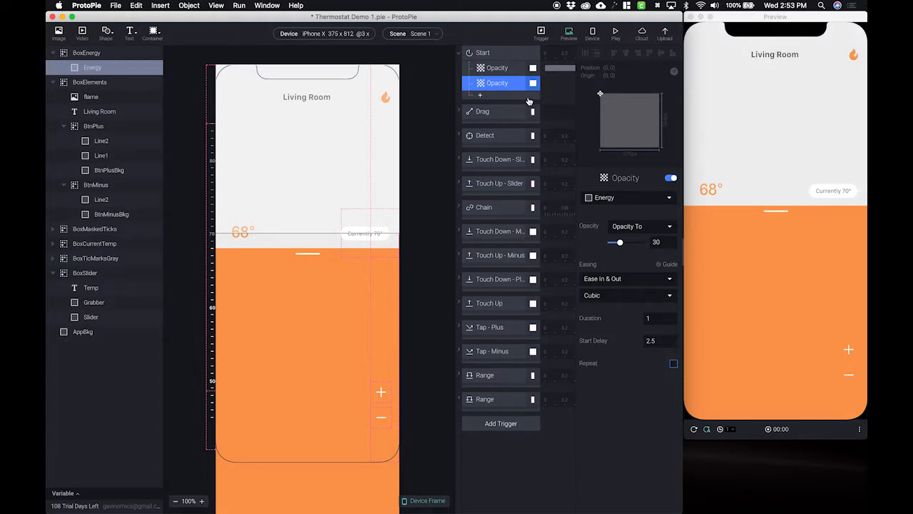
{"action": "mouse_move", "coordinate": [546, 114]}
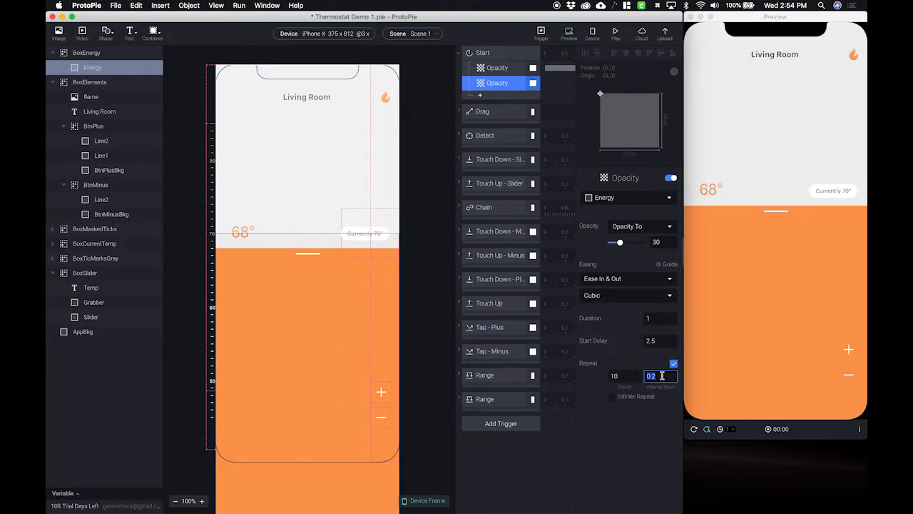
{"action": "type", "text": "2.5"}
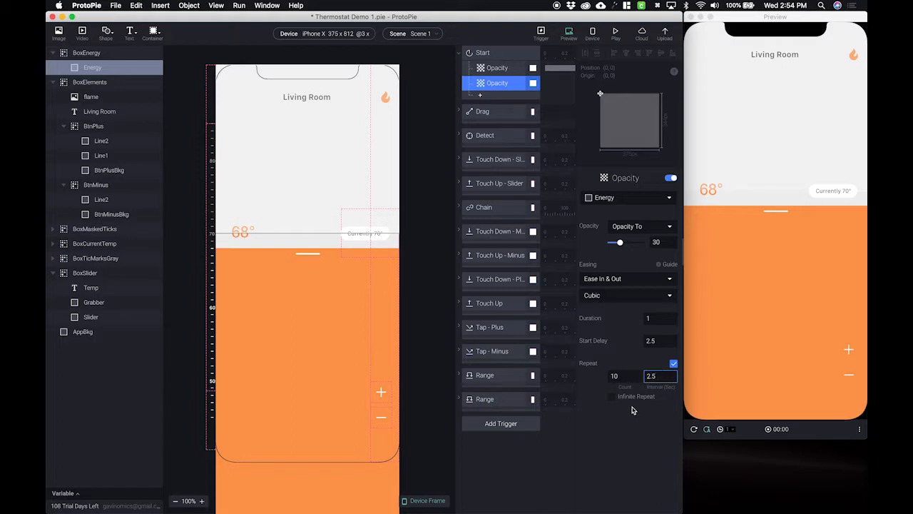
{"action": "left_click", "coordinate": [611, 396]}
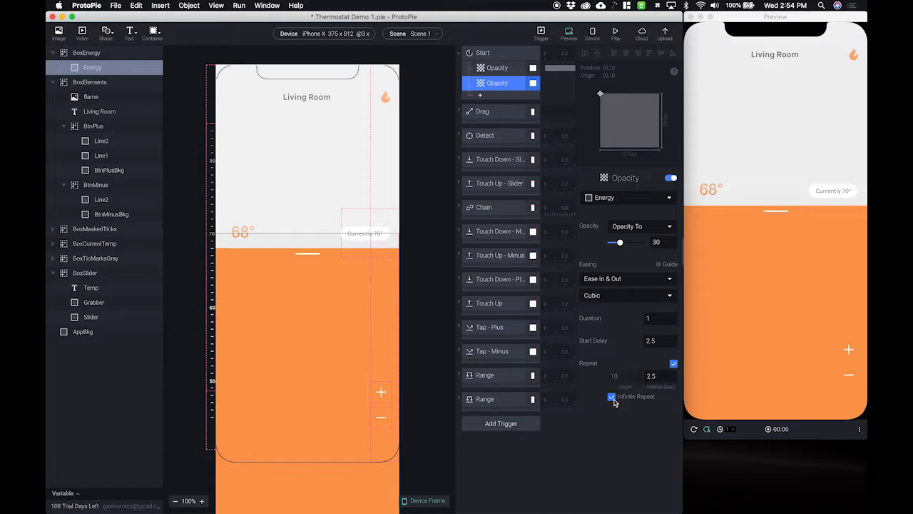
{"action": "mouse_move", "coordinate": [622, 405]}
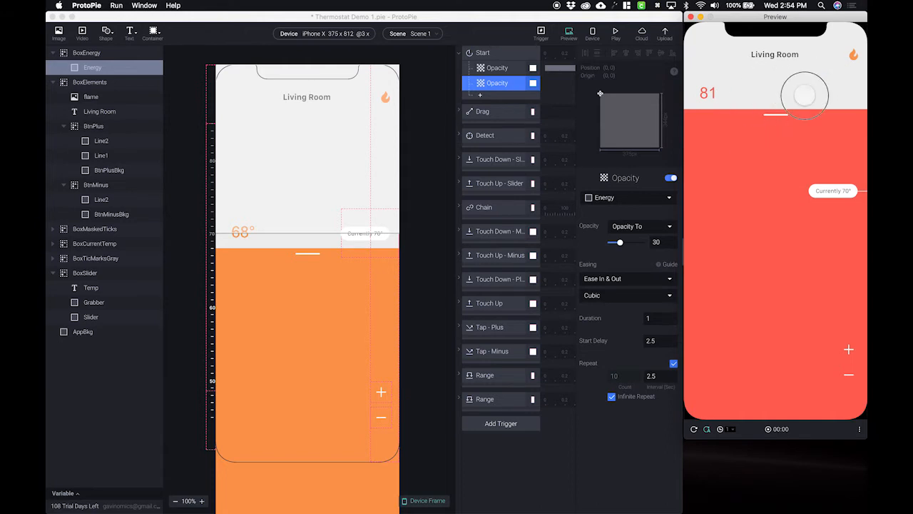
Step: Drag the preview slider upward so the thermostat reads 81 and turns red
{"action": "left_click_drag", "start_coordinate": [804, 94], "coordinate": [799, 115]}
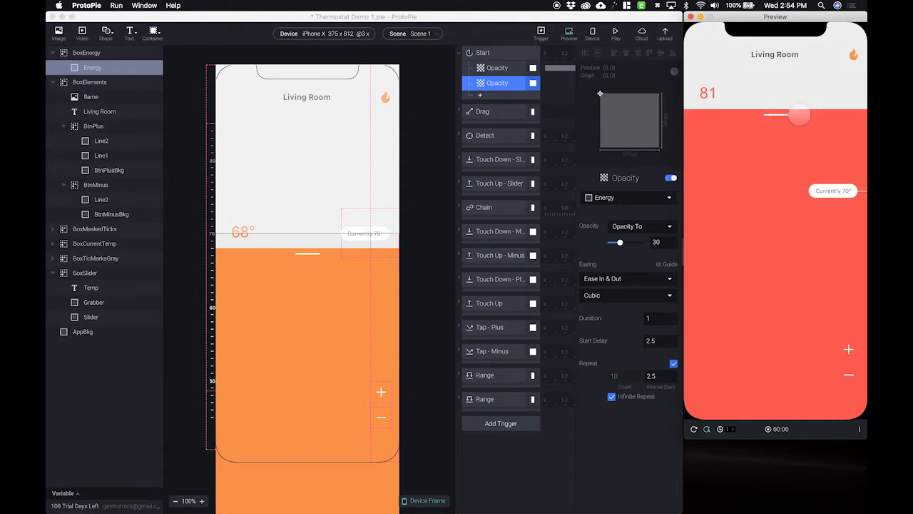
{"action": "left_click_drag", "start_coordinate": [799, 116], "coordinate": [761, 134]}
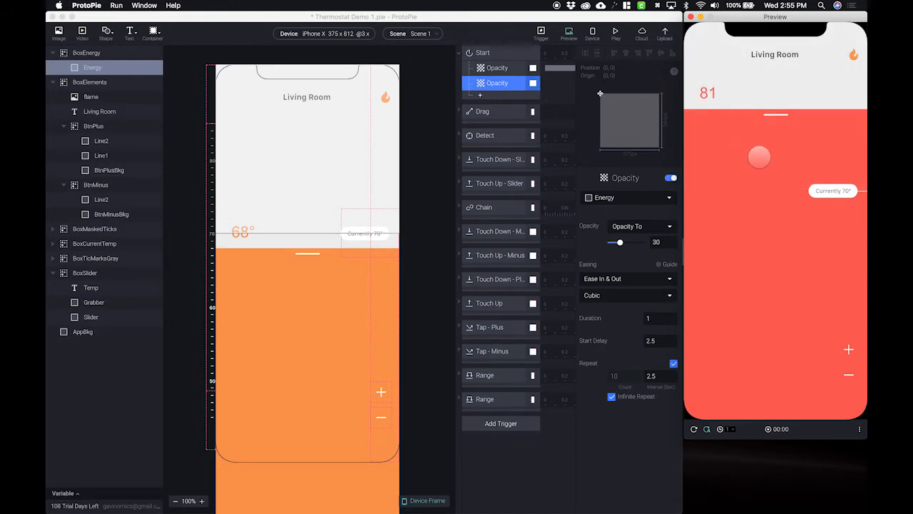
Step: Insert a MaskEnergy rectangle in BoxEnergy, 375×436 below the slider line, set to Use as Mask
{"action": "left_click", "coordinate": [86, 53]}
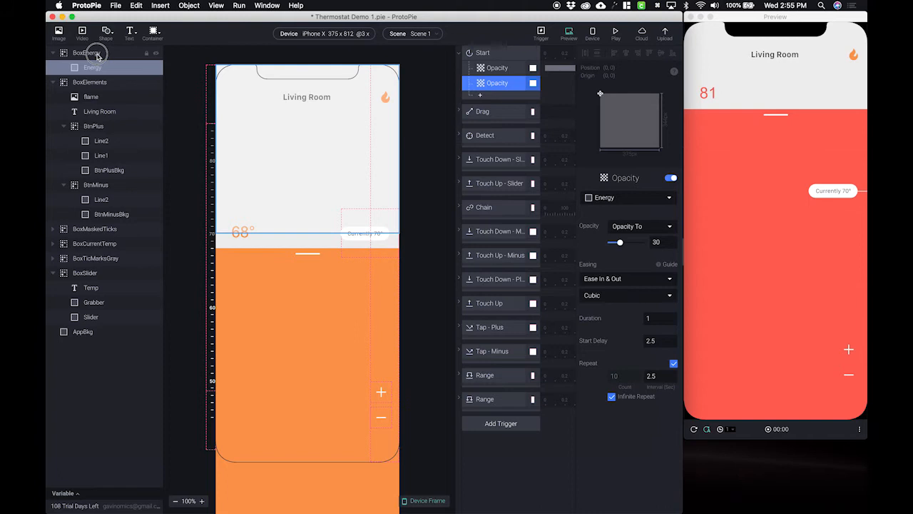
{"action": "left_click", "coordinate": [87, 53]}
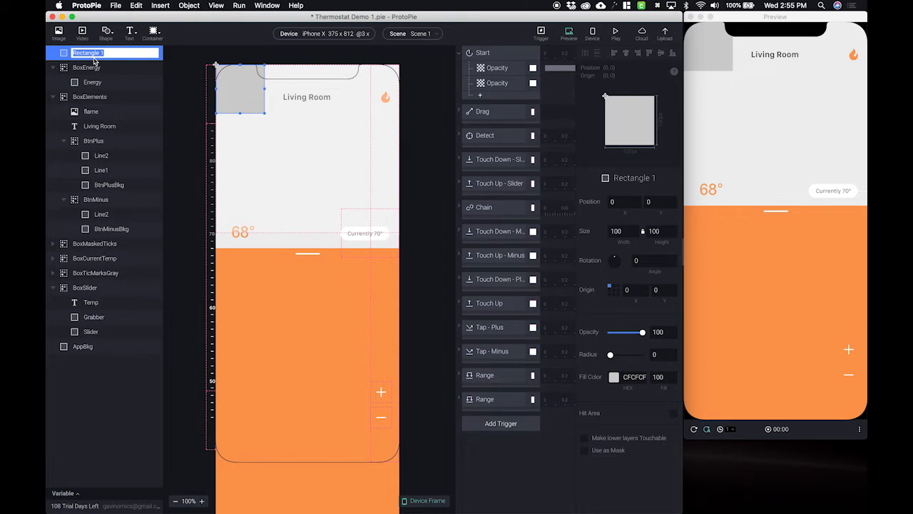
{"action": "type", "text": "MaskEnergy"}
{"action": "left_click", "coordinate": [661, 201]}
{"action": "type", "text": "375"}
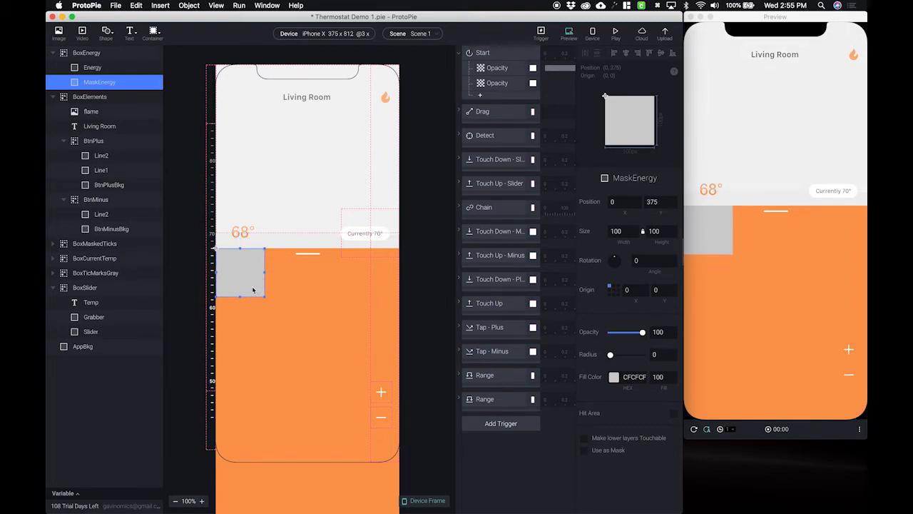
{"action": "left_click_drag", "start_coordinate": [259, 292], "coordinate": [363, 421]}
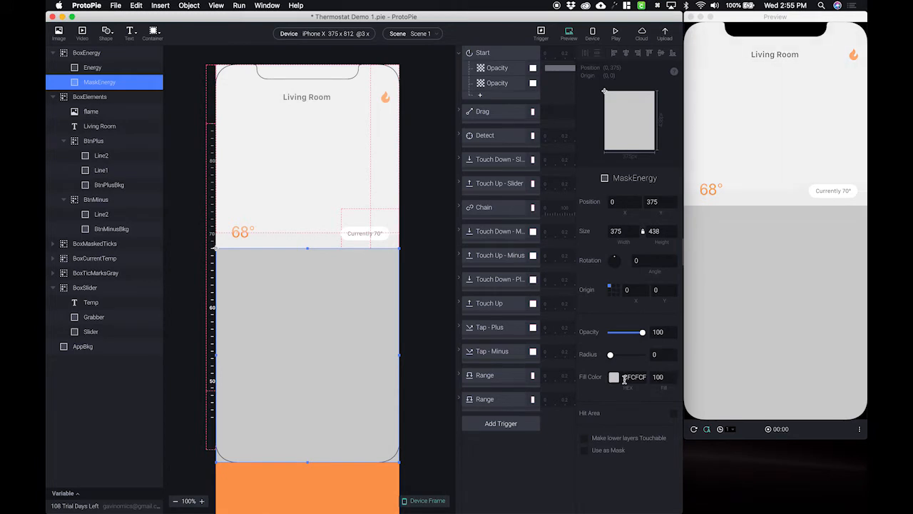
{"action": "left_click", "coordinate": [659, 377]}
{"action": "type", "text": "0"}
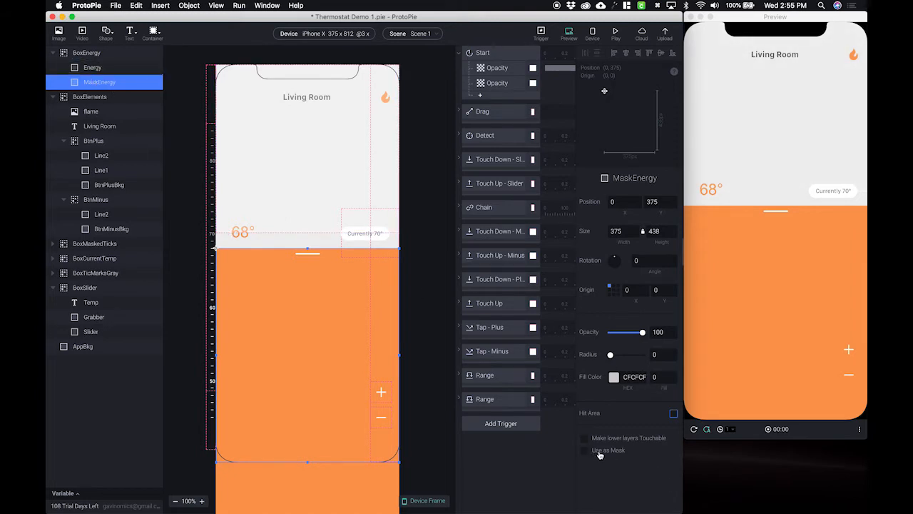
{"action": "left_click", "coordinate": [585, 450]}
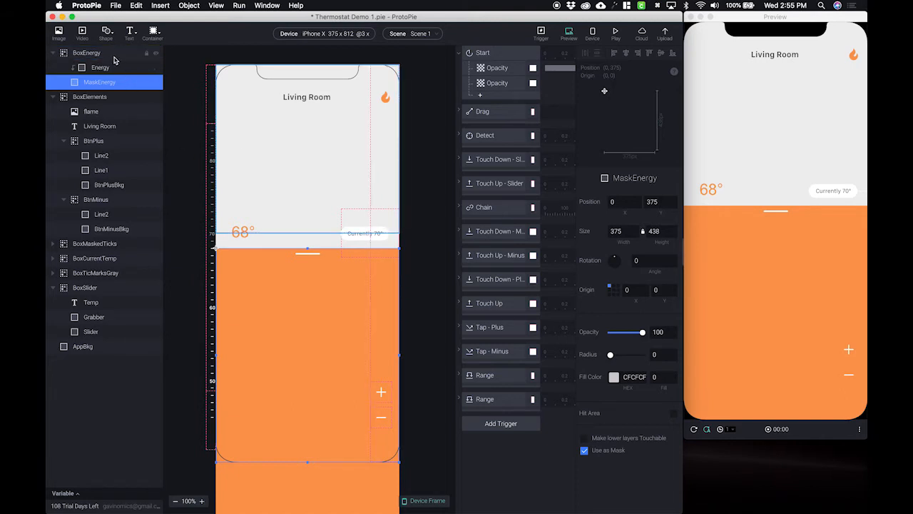
{"action": "left_click", "coordinate": [86, 53]}
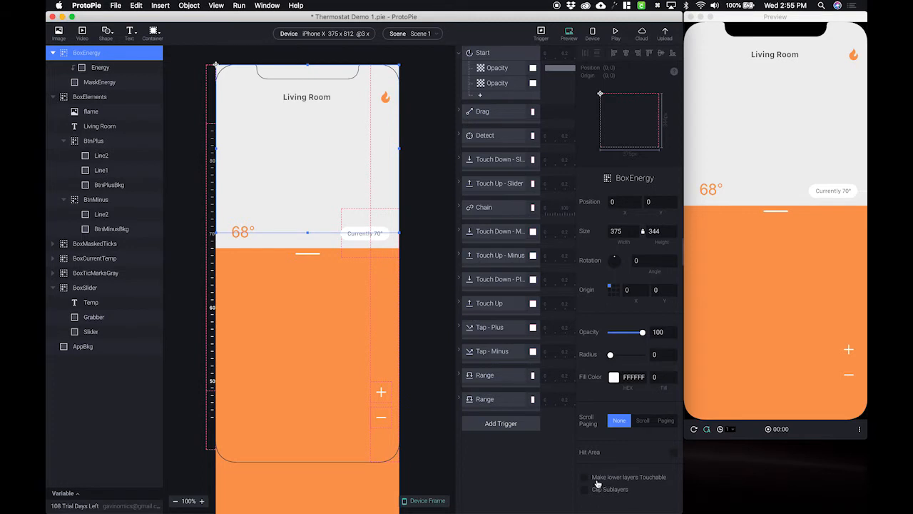
{"action": "left_click", "coordinate": [585, 477]}
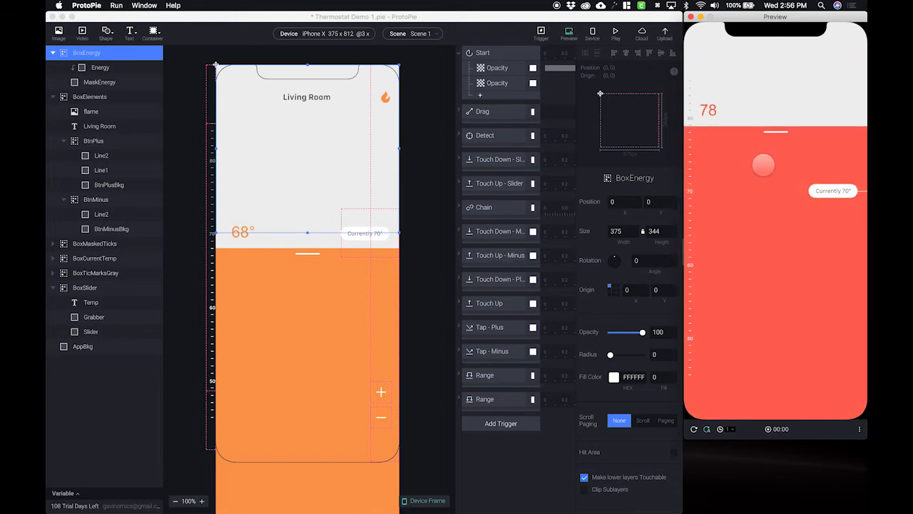
{"action": "left_click_drag", "start_coordinate": [763, 165], "coordinate": [769, 115]}
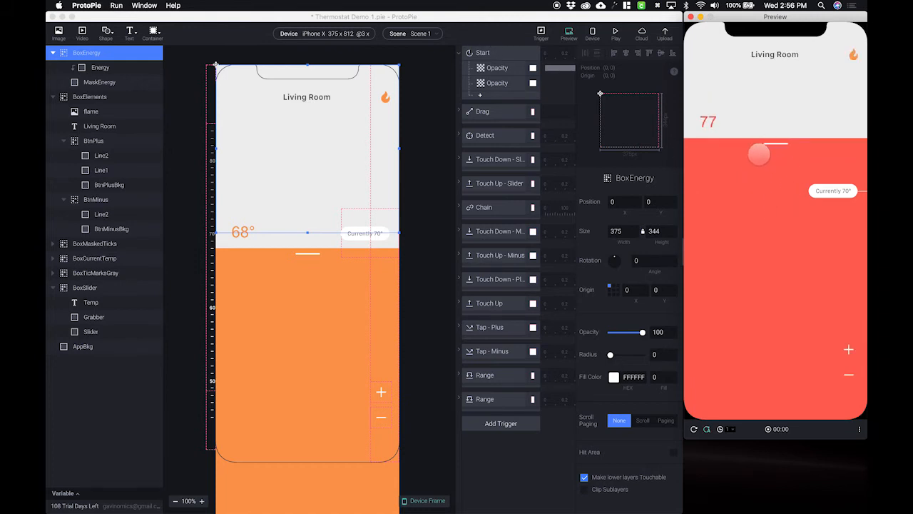
{"action": "left_click_drag", "start_coordinate": [759, 154], "coordinate": [801, 188]}
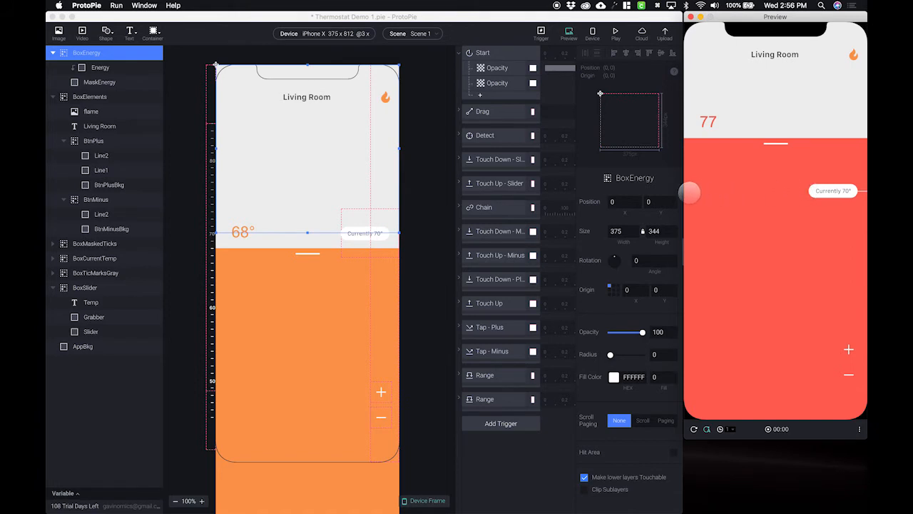
{"action": "left_click_drag", "start_coordinate": [690, 194], "coordinate": [779, 197]}
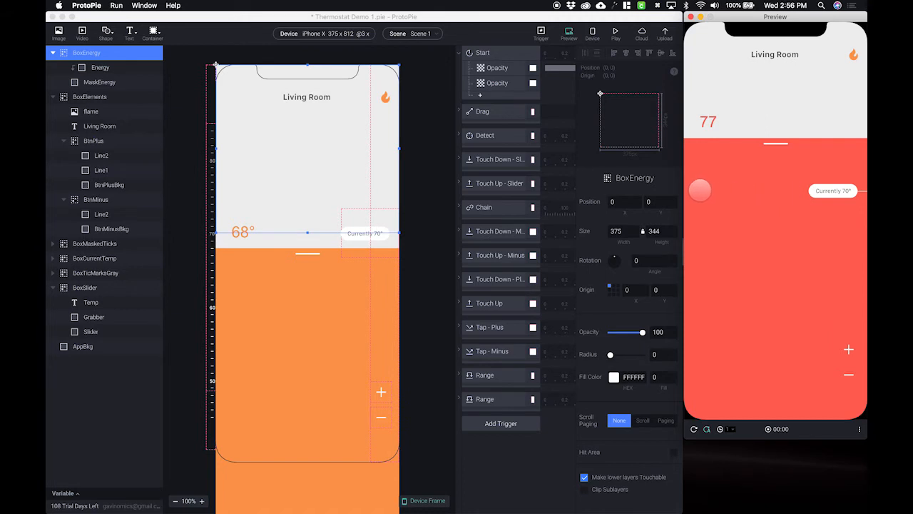
{"action": "left_click_drag", "start_coordinate": [699, 192], "coordinate": [782, 194]}
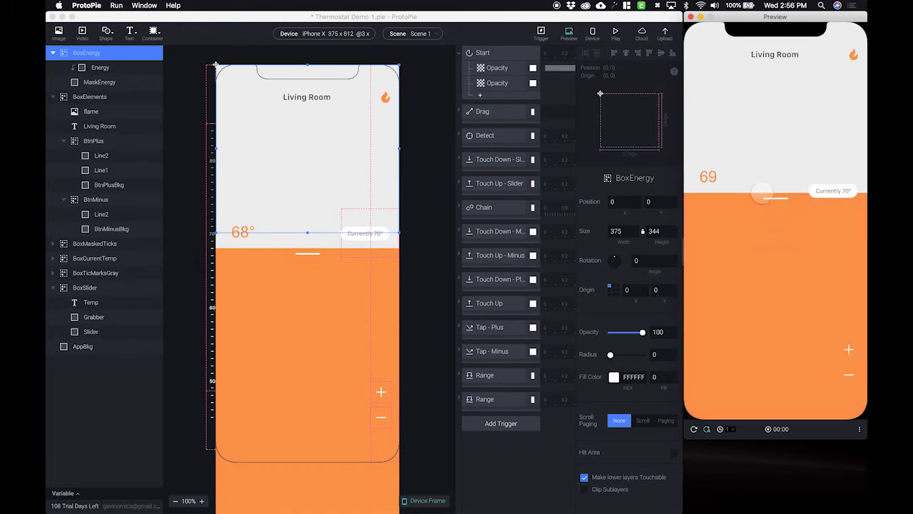
{"action": "left_click_drag", "start_coordinate": [761, 192], "coordinate": [758, 291]}
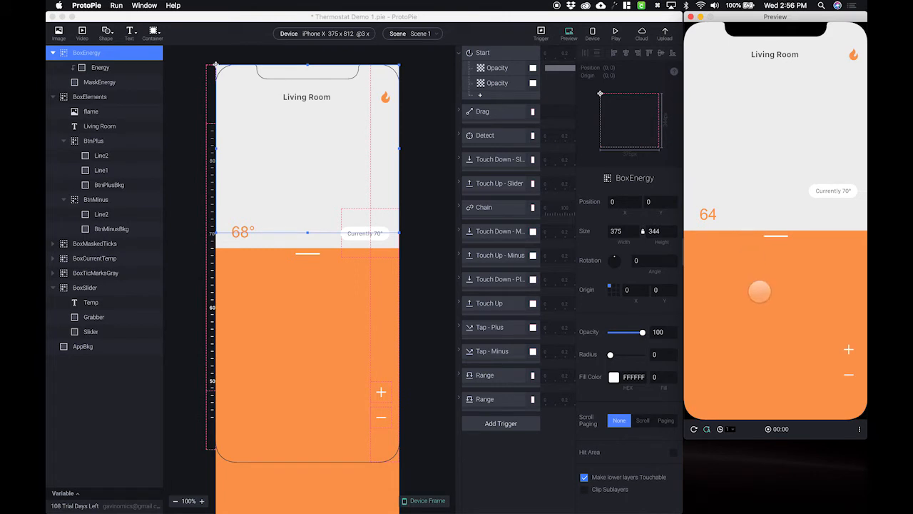
{"action": "left_click_drag", "start_coordinate": [759, 291], "coordinate": [759, 202]}
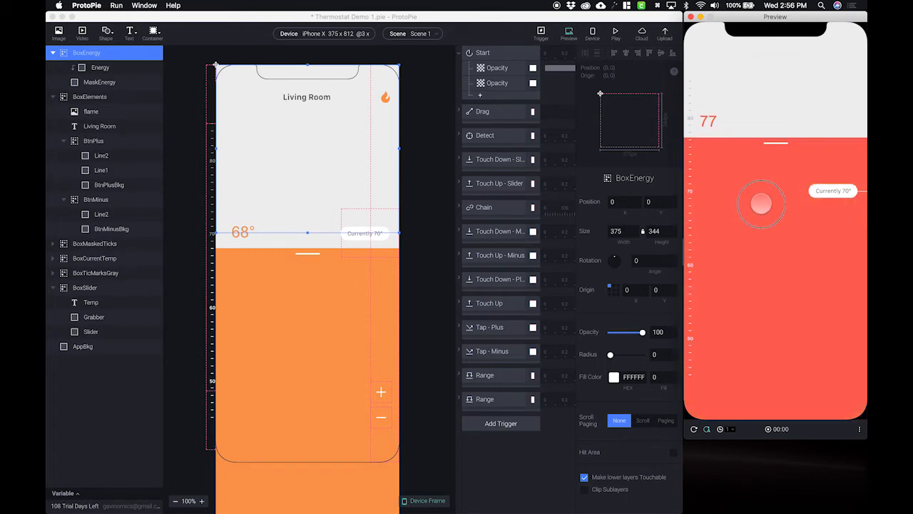
{"action": "left_click_drag", "start_coordinate": [761, 203], "coordinate": [765, 236]}
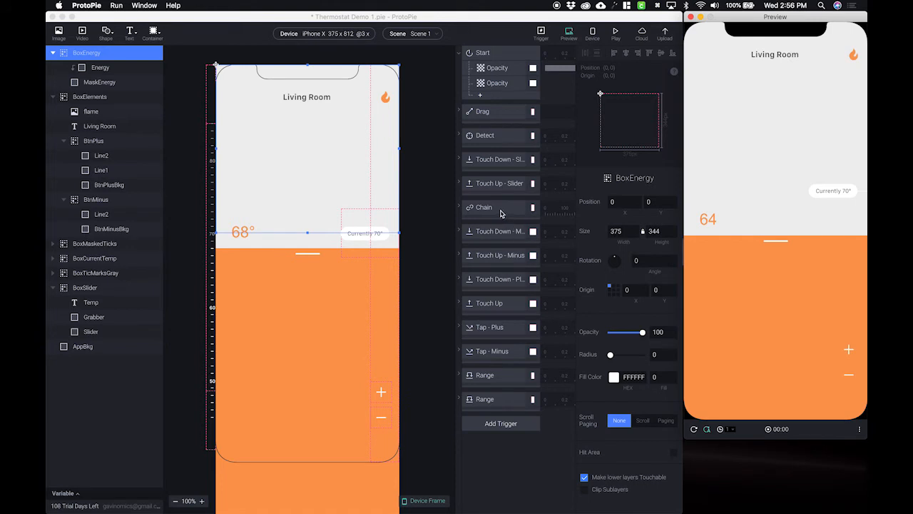
Step: Paste a copy of the MaskEnergy Move response inside the slider's Chain trigger
{"action": "left_click", "coordinate": [499, 207]}
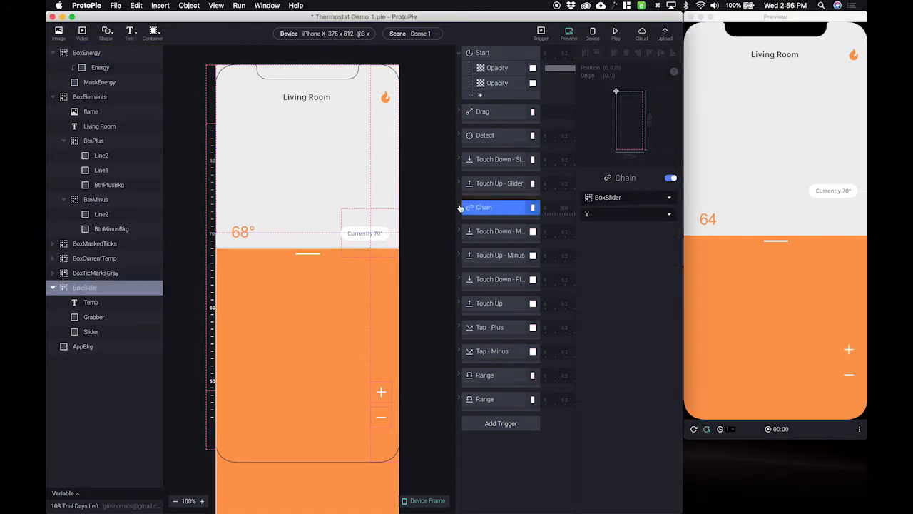
{"action": "left_click", "coordinate": [484, 206]}
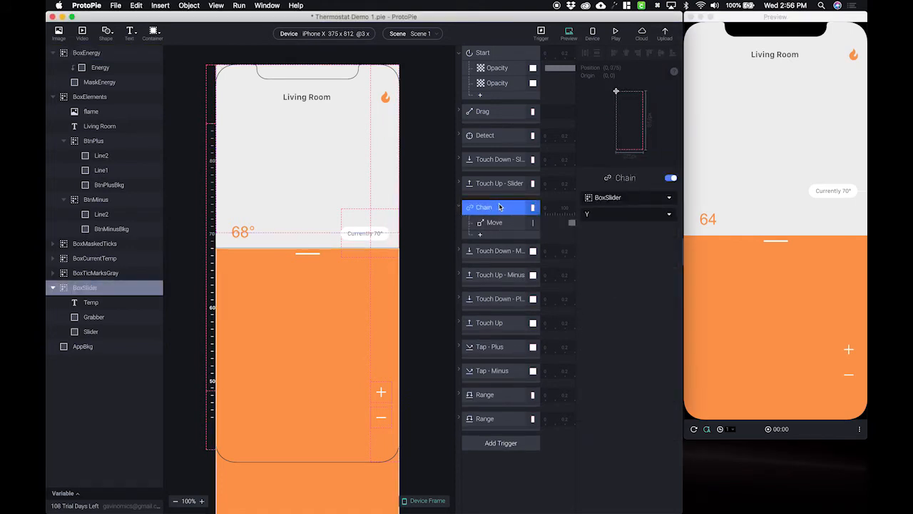
{"action": "left_click", "coordinate": [493, 223]}
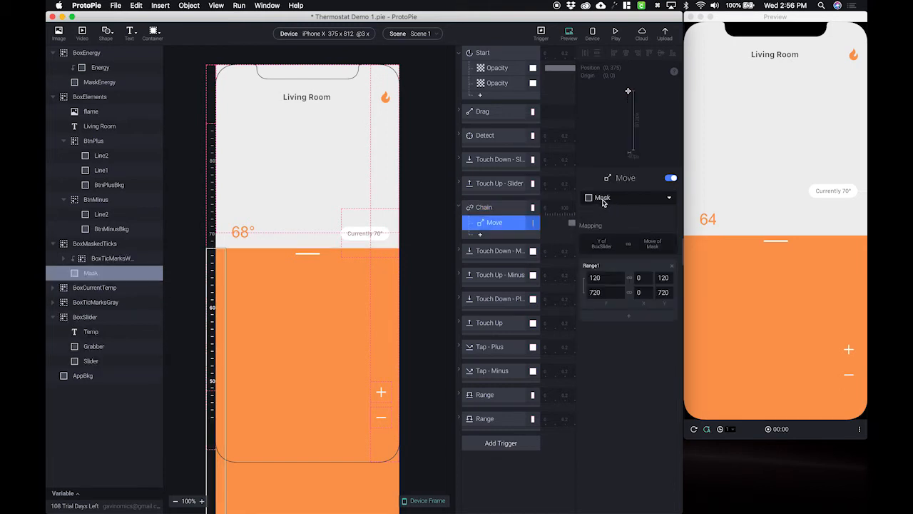
{"action": "mouse_move", "coordinate": [213, 271]}
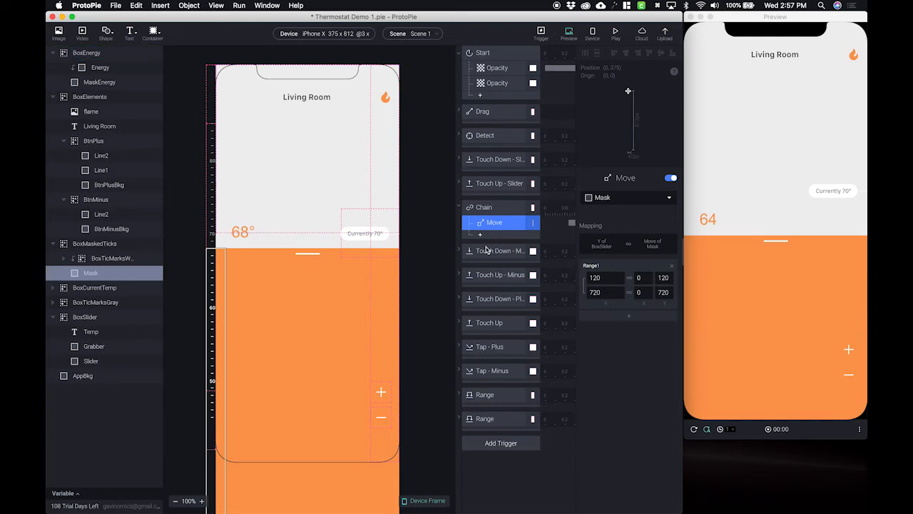
{"action": "mouse_move", "coordinate": [483, 231]}
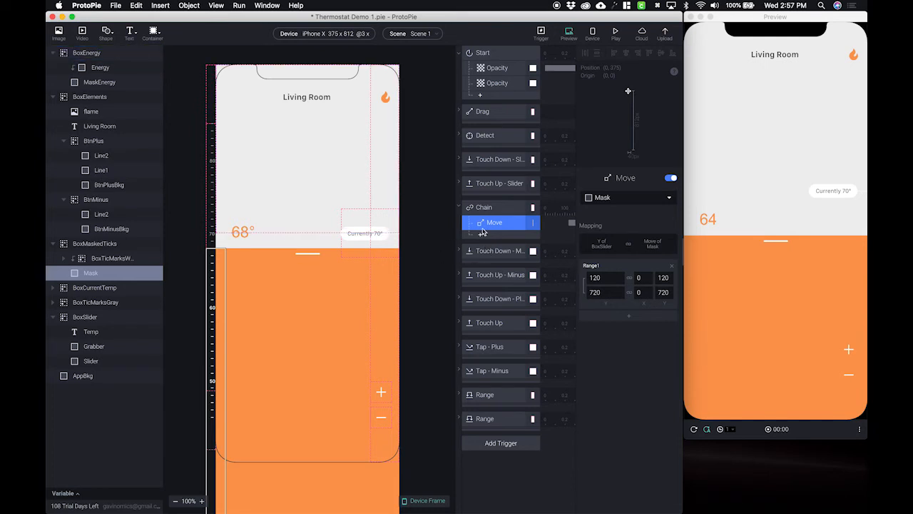
{"action": "mouse_move", "coordinate": [500, 227]}
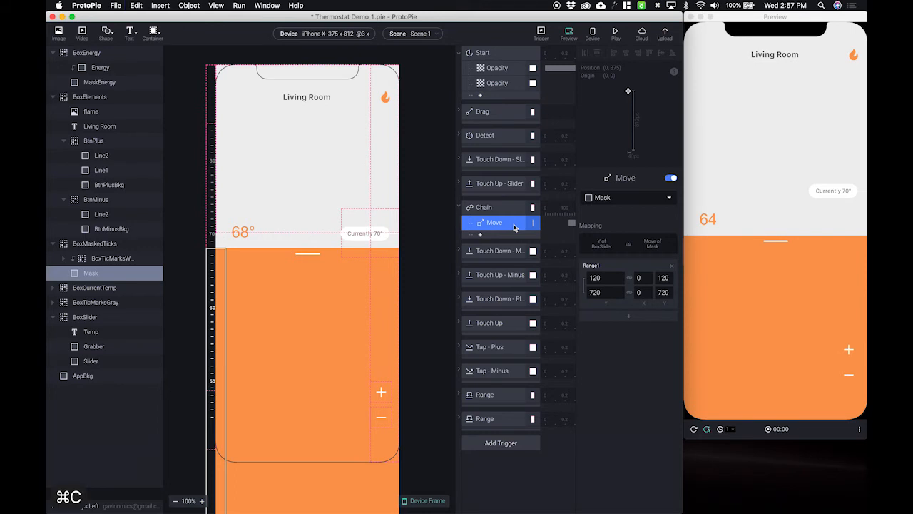
{"action": "key", "text": "cmd+v"}
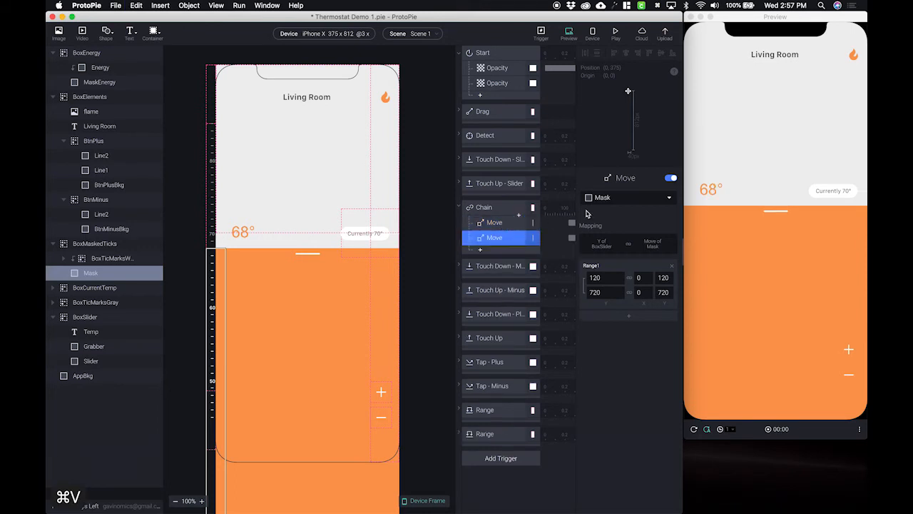
{"action": "left_click", "coordinate": [628, 197]}
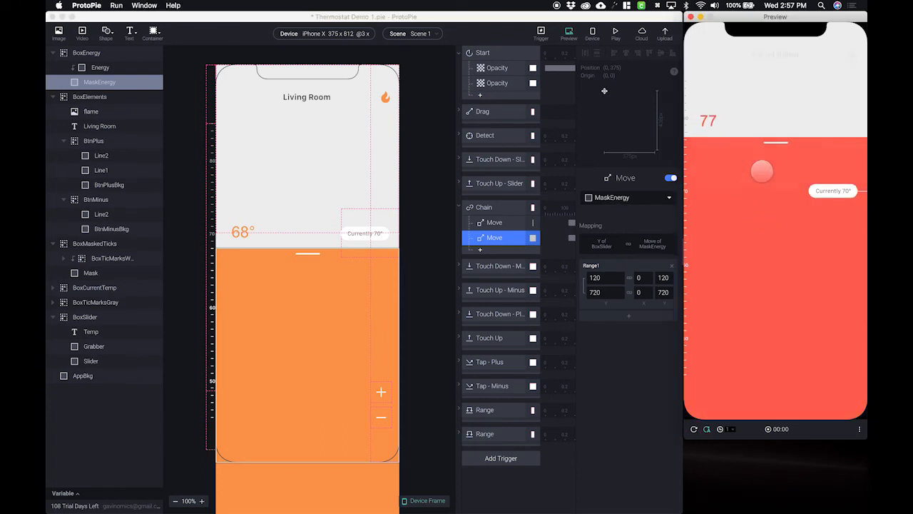
{"action": "left_click_drag", "start_coordinate": [762, 171], "coordinate": [770, 142]}
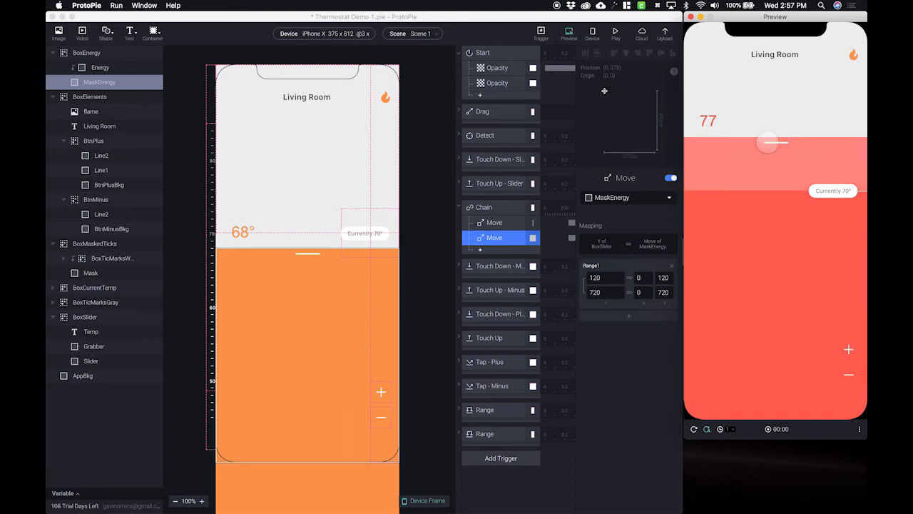
{"action": "left_click_drag", "start_coordinate": [775, 142], "coordinate": [762, 161]}
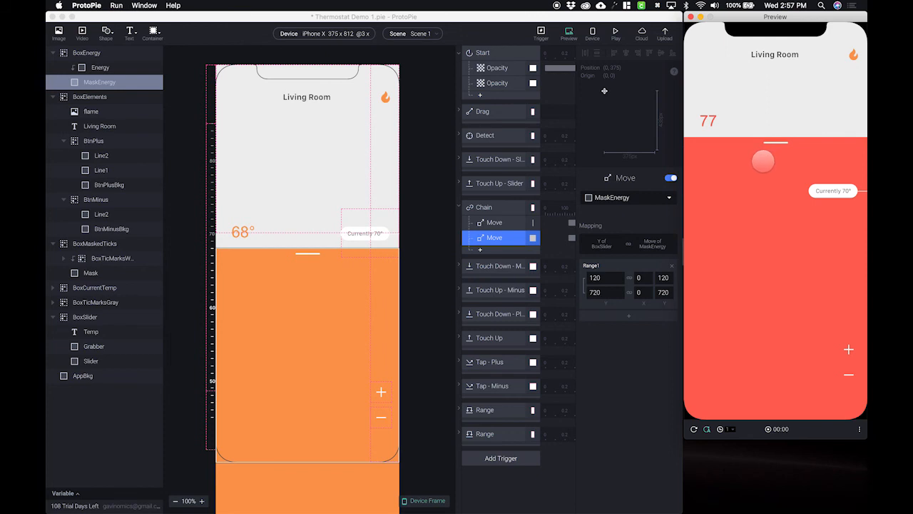
{"action": "left_click_drag", "start_coordinate": [762, 161], "coordinate": [759, 127]}
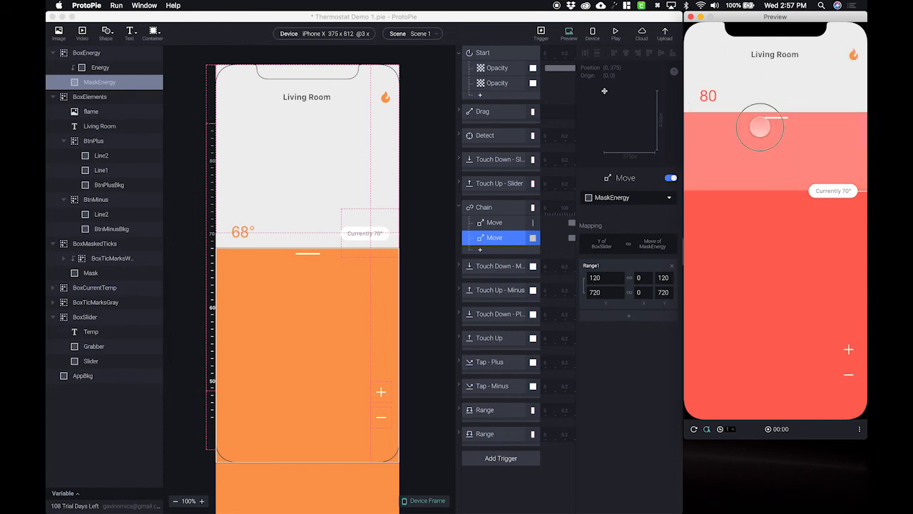
{"action": "left_click_drag", "start_coordinate": [759, 127], "coordinate": [782, 128]}
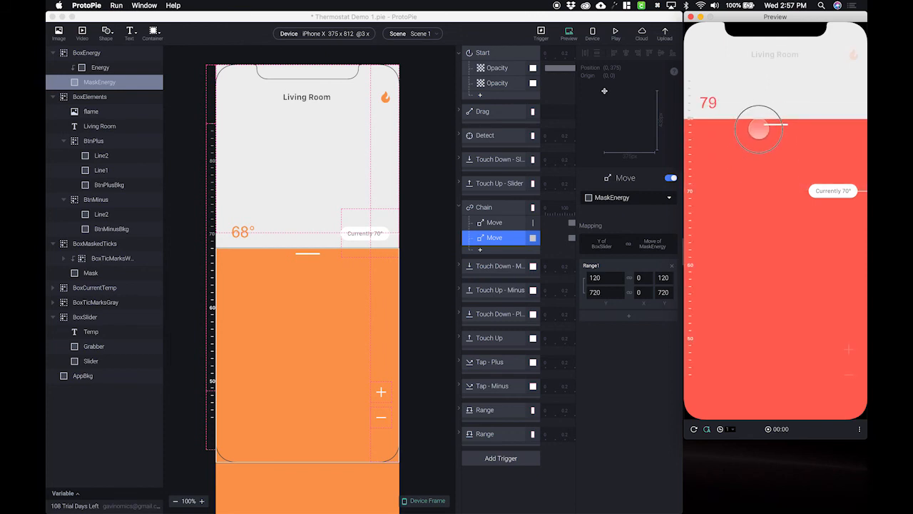
{"action": "left_click_drag", "start_coordinate": [759, 129], "coordinate": [776, 114]}
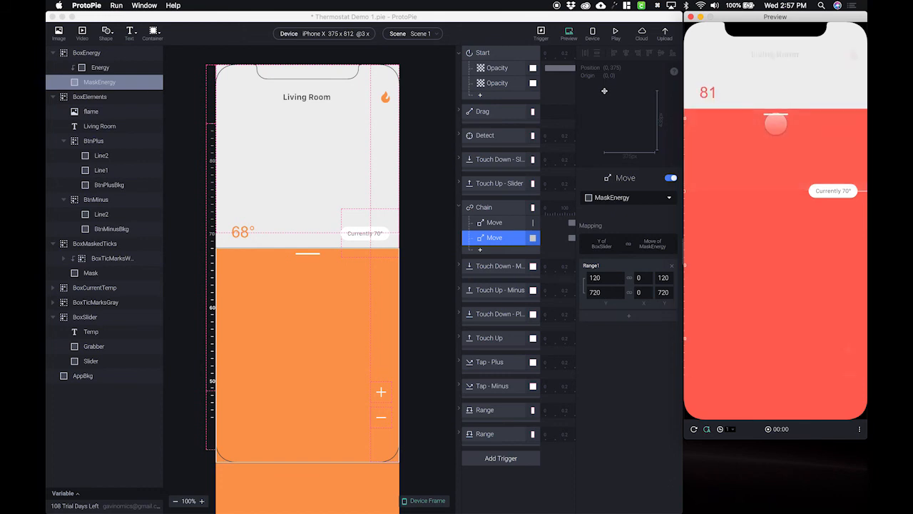
{"action": "left_click_drag", "start_coordinate": [776, 125], "coordinate": [776, 146]}
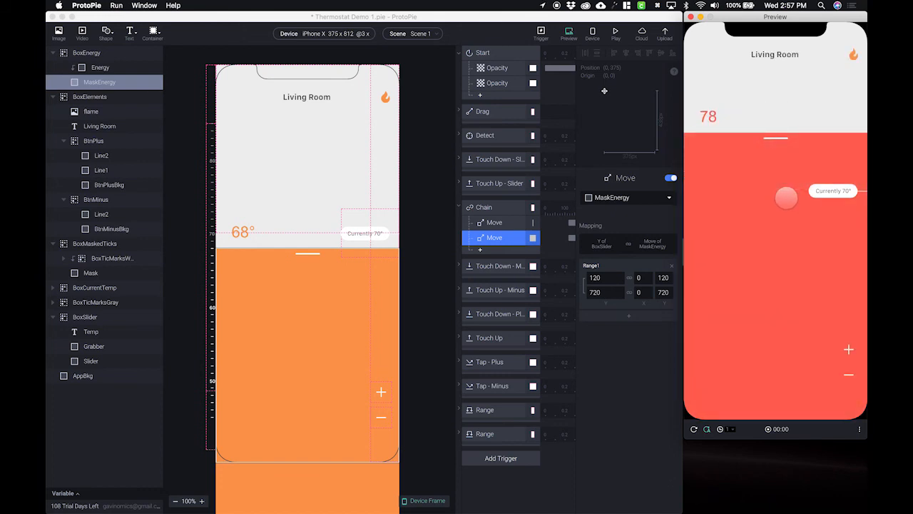
{"action": "left_click_drag", "start_coordinate": [785, 197], "coordinate": [761, 184]}
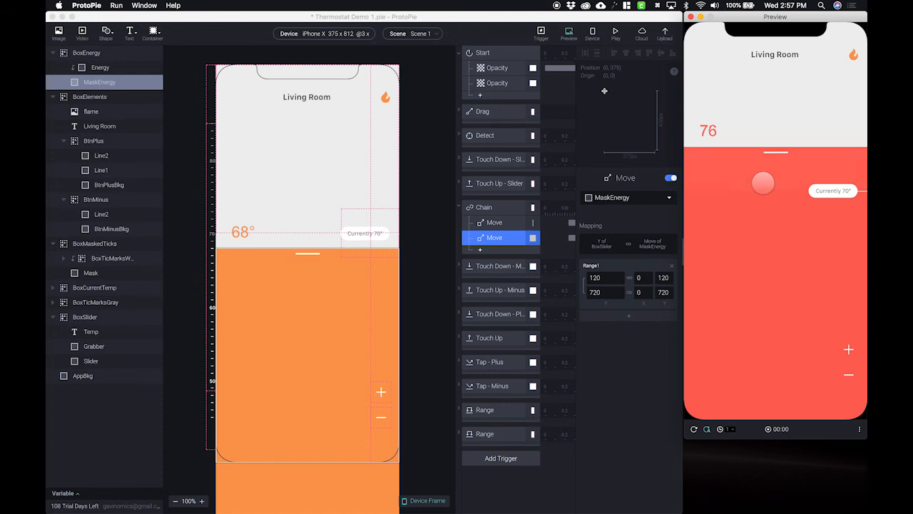
{"action": "left_click_drag", "start_coordinate": [762, 183], "coordinate": [728, 291]}
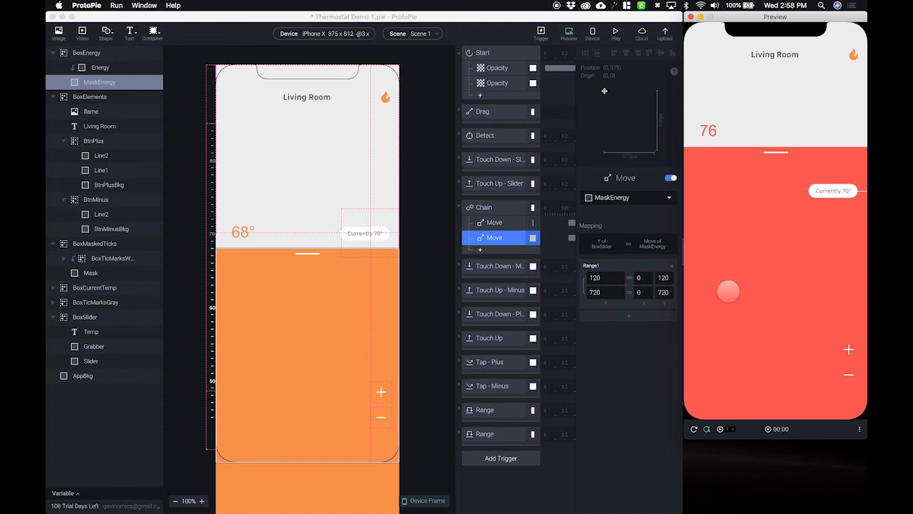